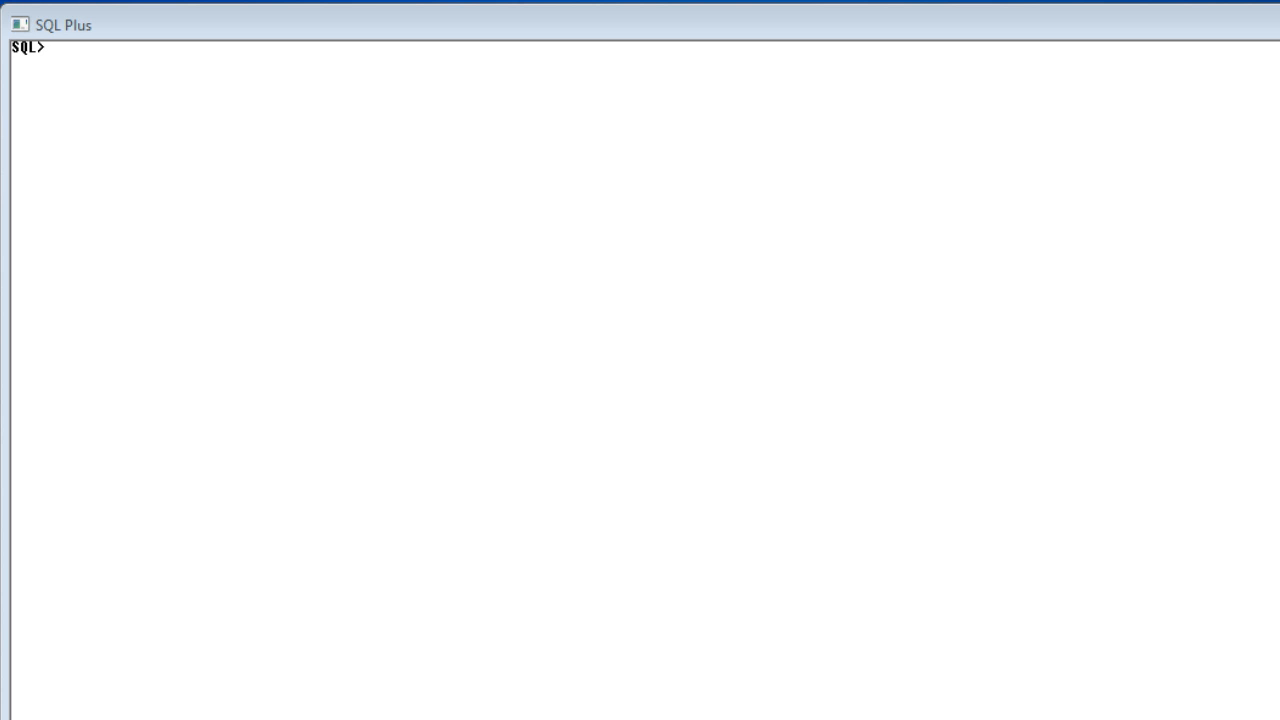
{"action": "mouse_move", "coordinate": [1237, 305]}
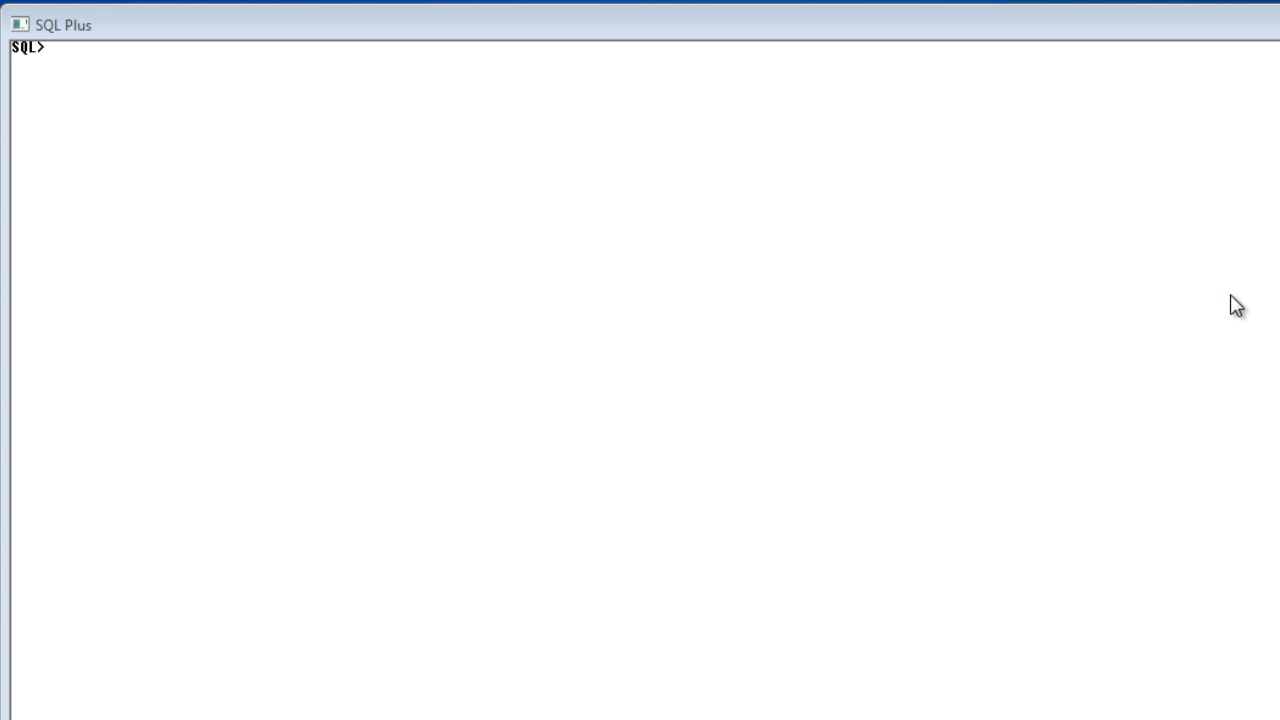
Enter the word 'select' at the fresh SQL> prompt.
{"action": "type", "text": "selc"}
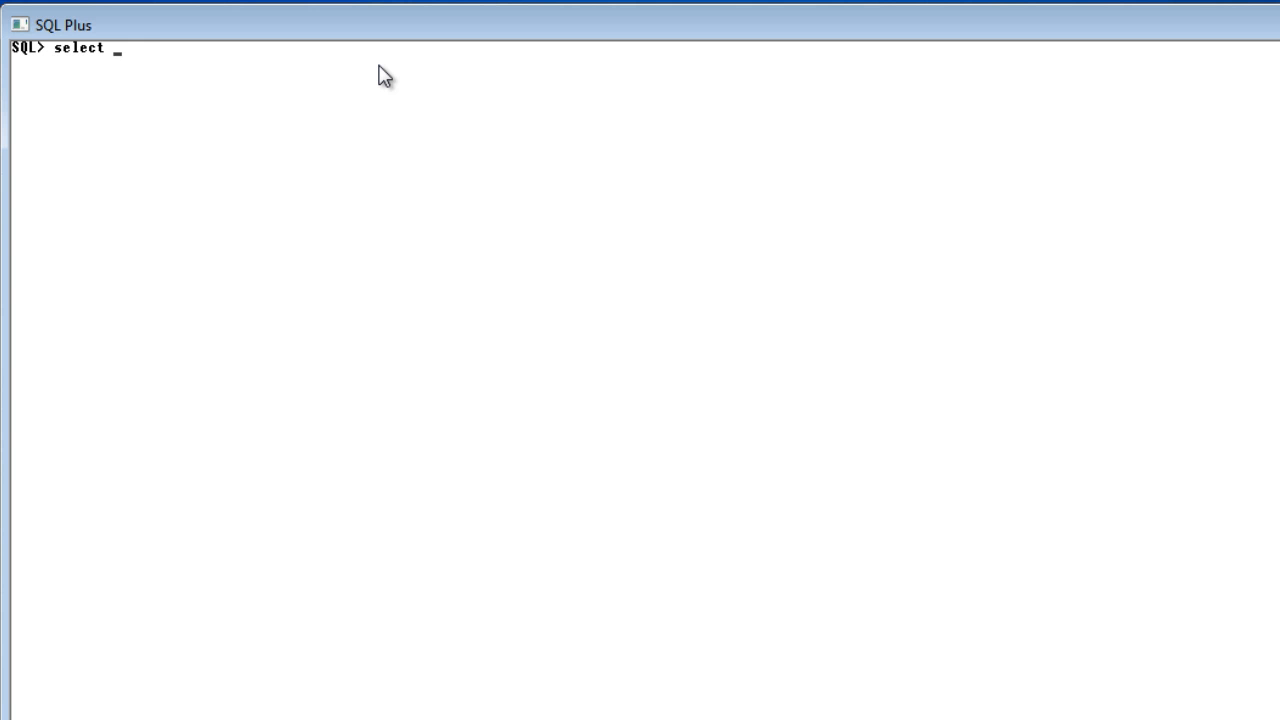
Run 'select * from emp where deptno=20;', returning five department-20 employees.
{"action": "type", "text": "* from emp where"}
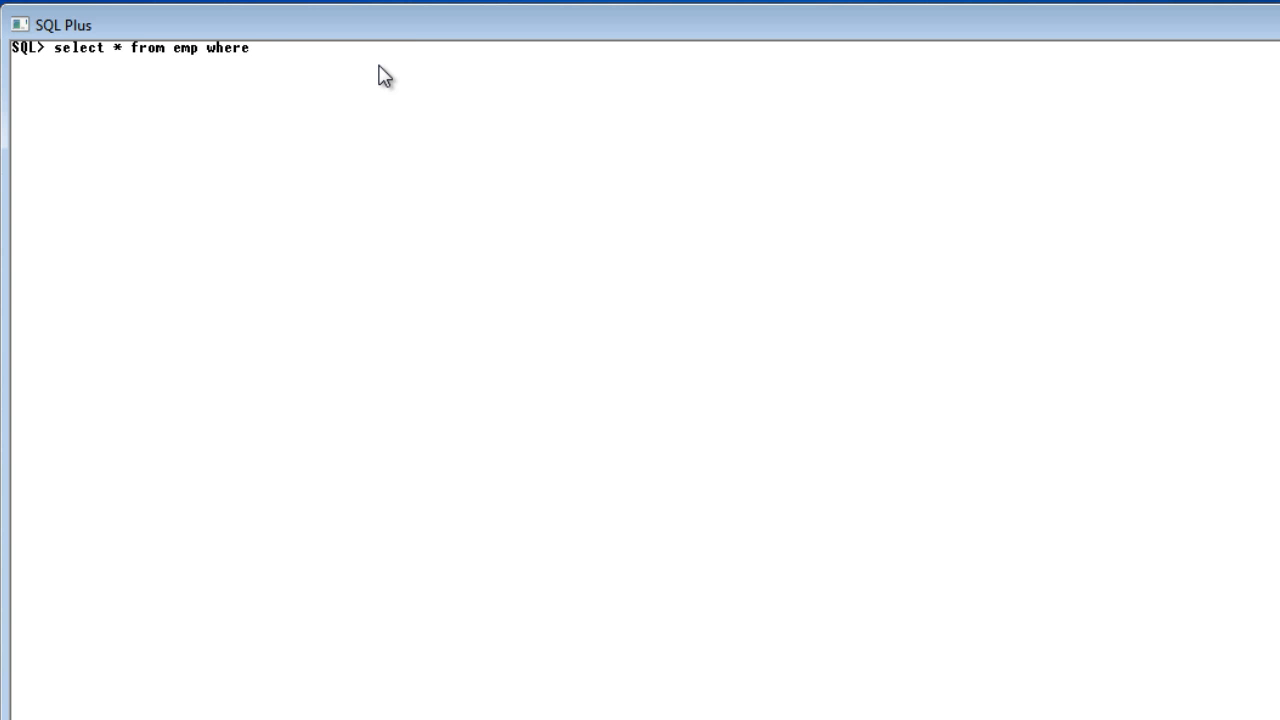
{"action": "type", "text": "deptno"}
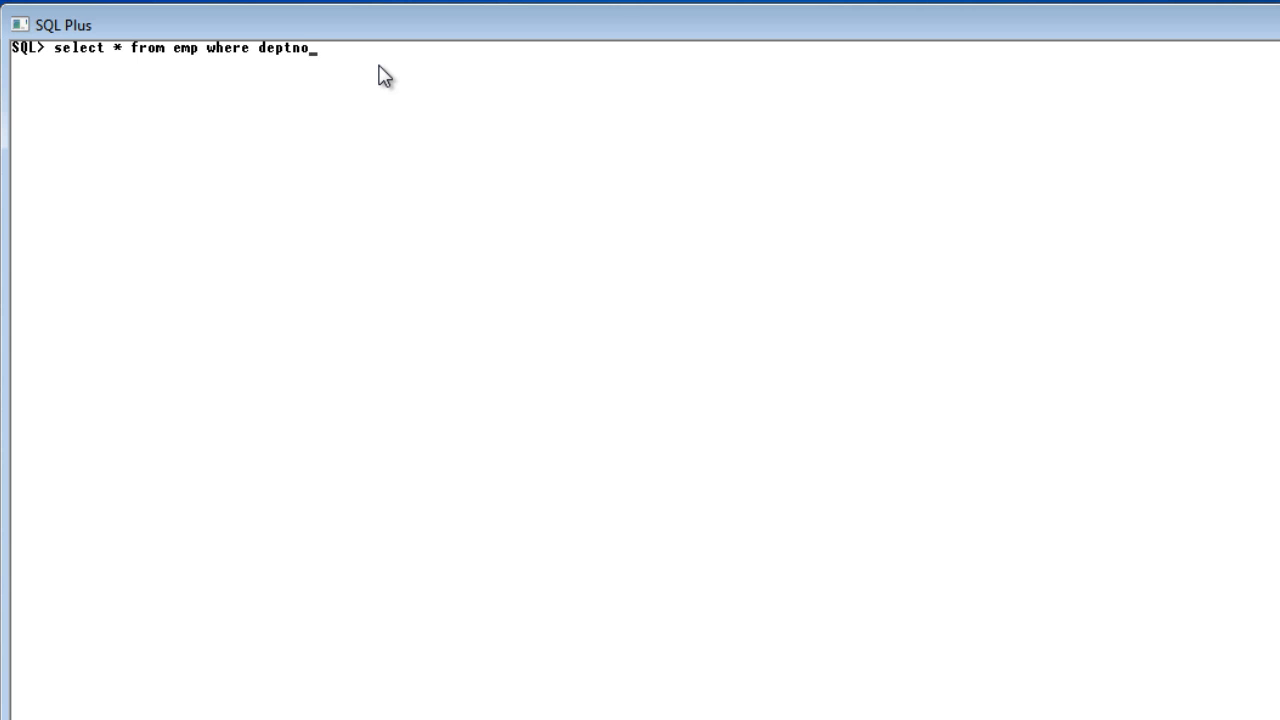
{"action": "type", "text": "=20;"}
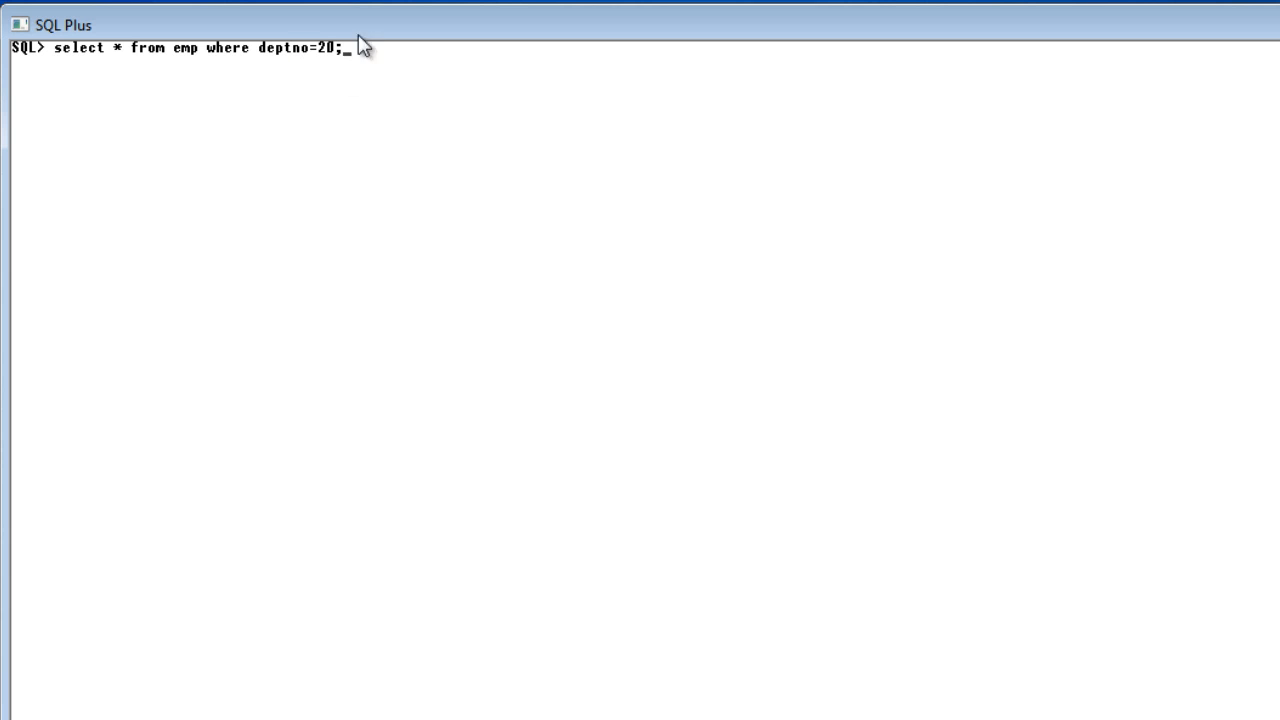
{"action": "mouse_move", "coordinate": [353, 90]}
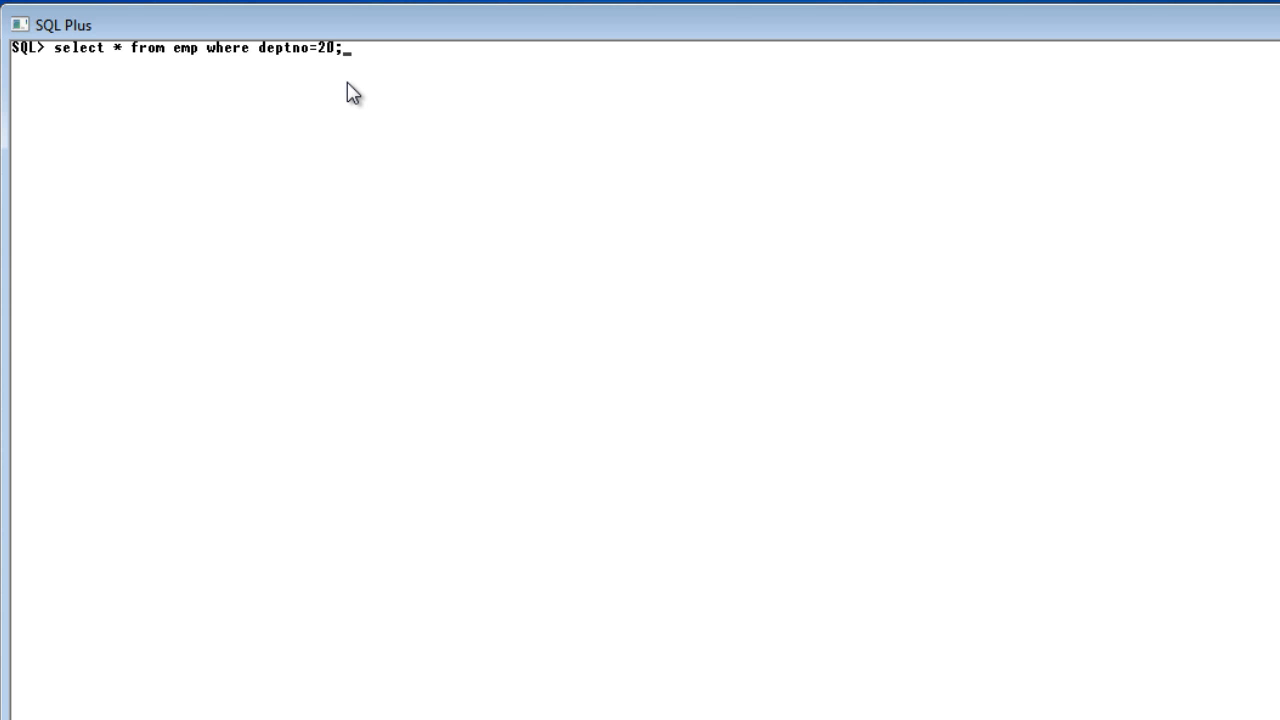
{"action": "mouse_move", "coordinate": [308, 60]}
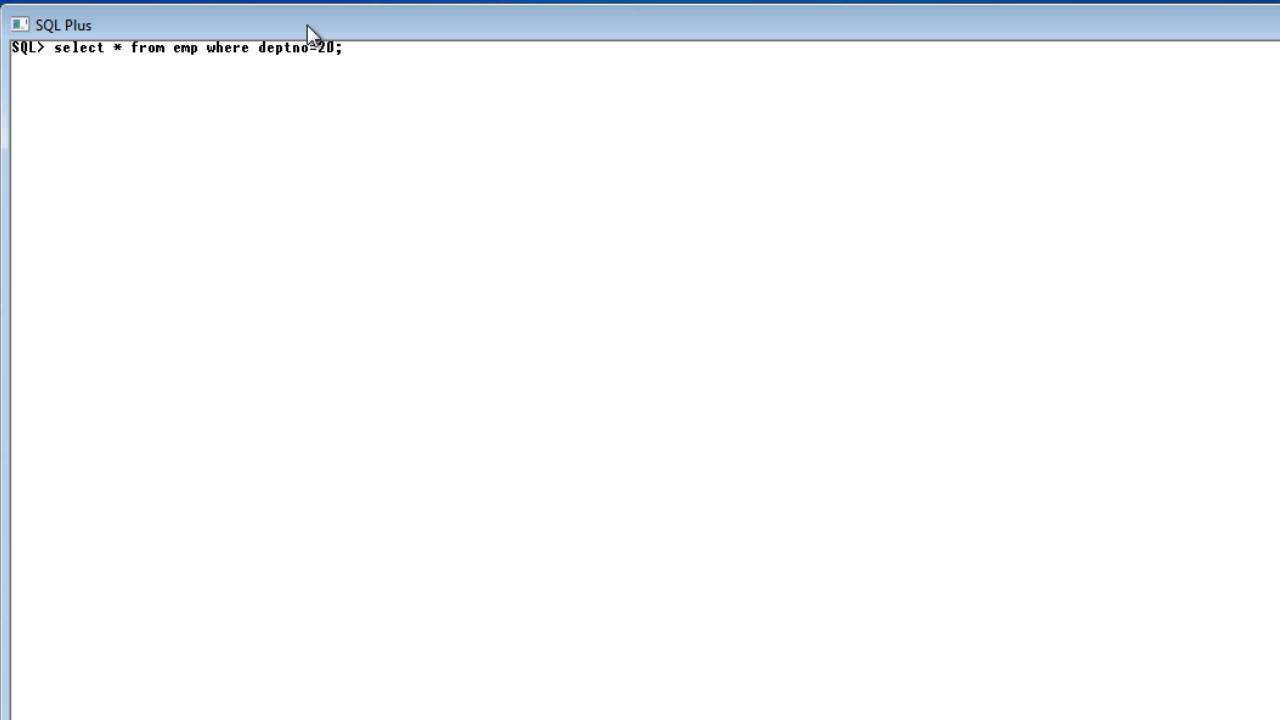
{"action": "mouse_move", "coordinate": [287, 68]}
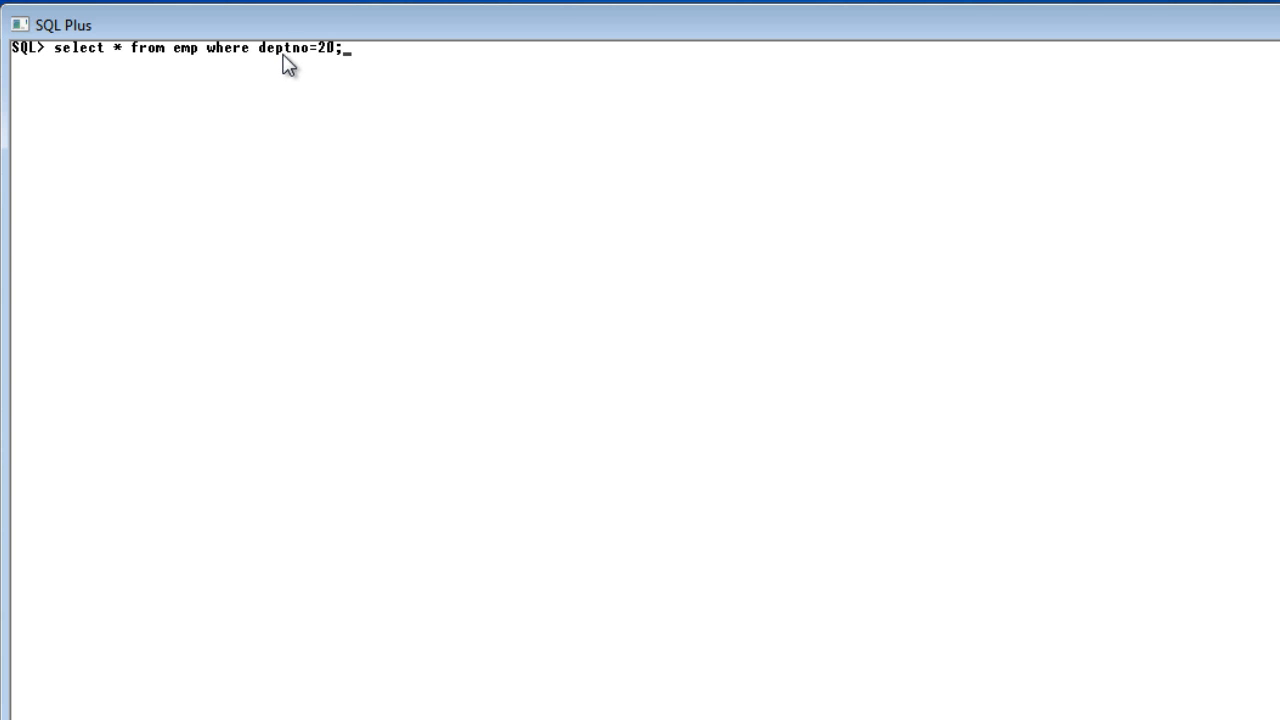
{"action": "mouse_move", "coordinate": [295, 55]}
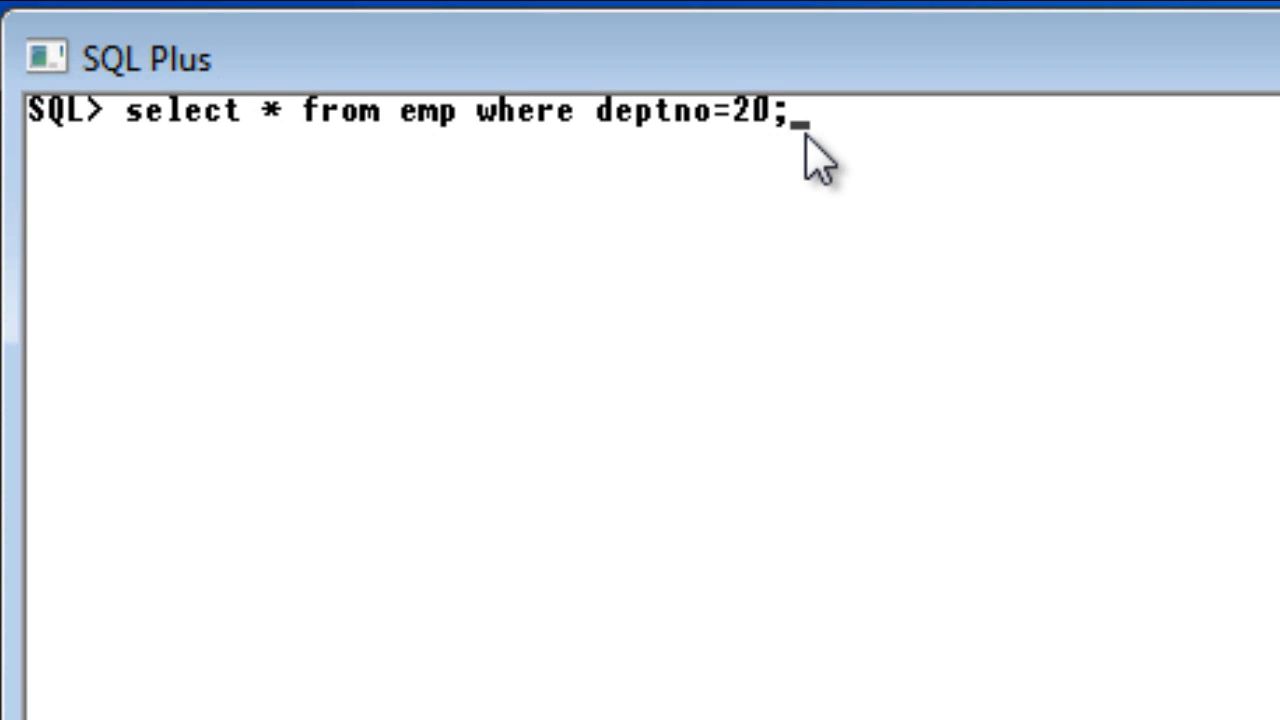
{"action": "key", "text": "enter"}
{"action": "type", "text": "set li"}
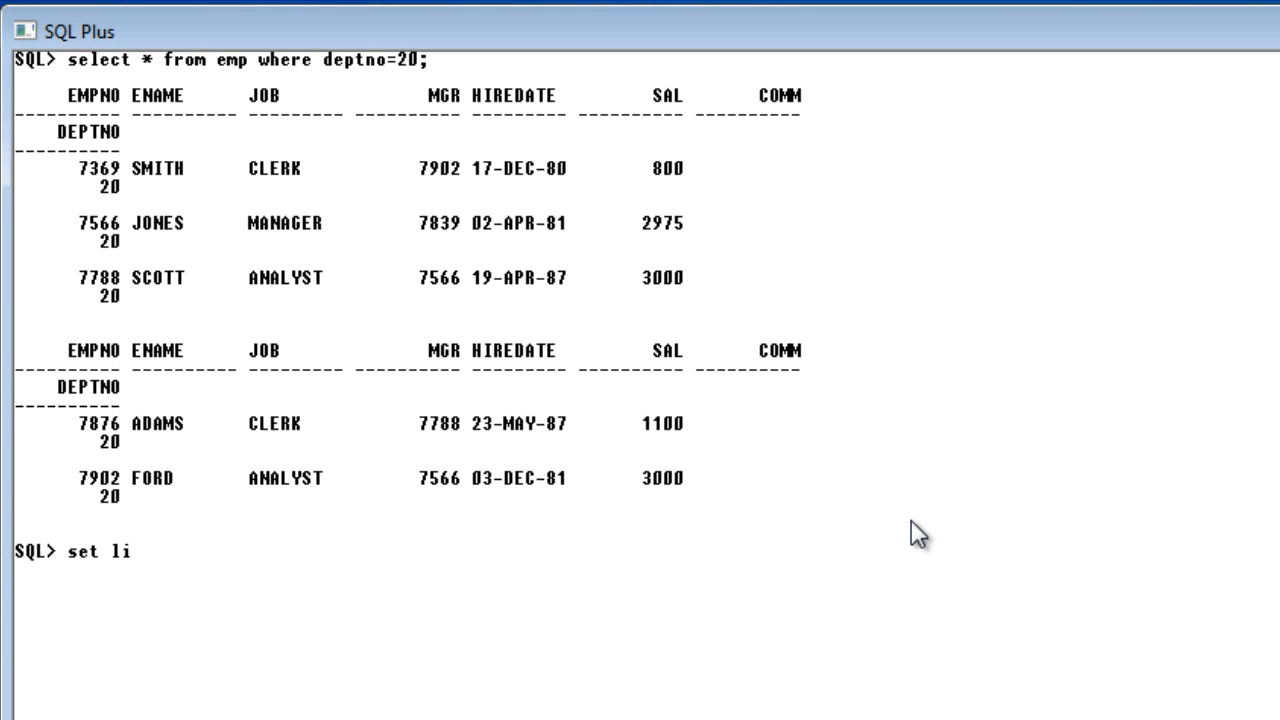
Set lines 120 and pages 120, then scroll through the compact deptno=20 results.
{"action": "type", "text": "nes 120"}
{"action": "type", "text": "set"}
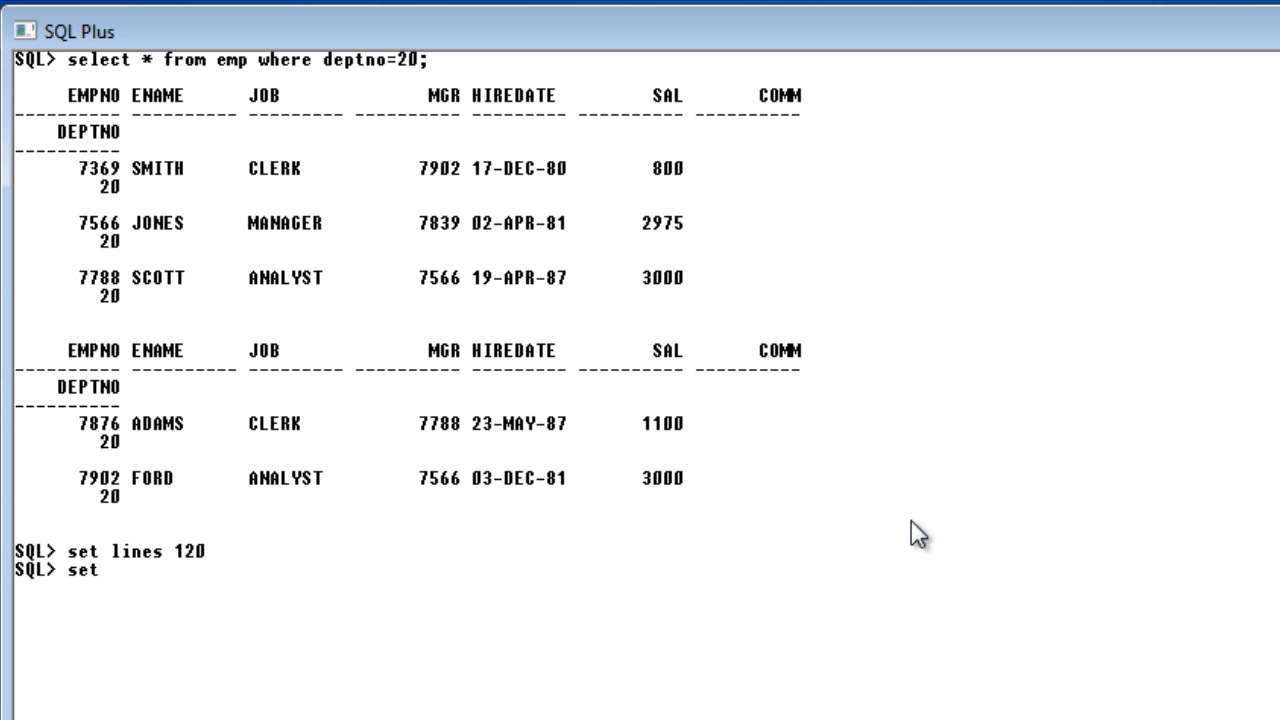
{"action": "type", "text": "pages 120"}
{"action": "type", "text": "select * from emp where deptno=20;"}
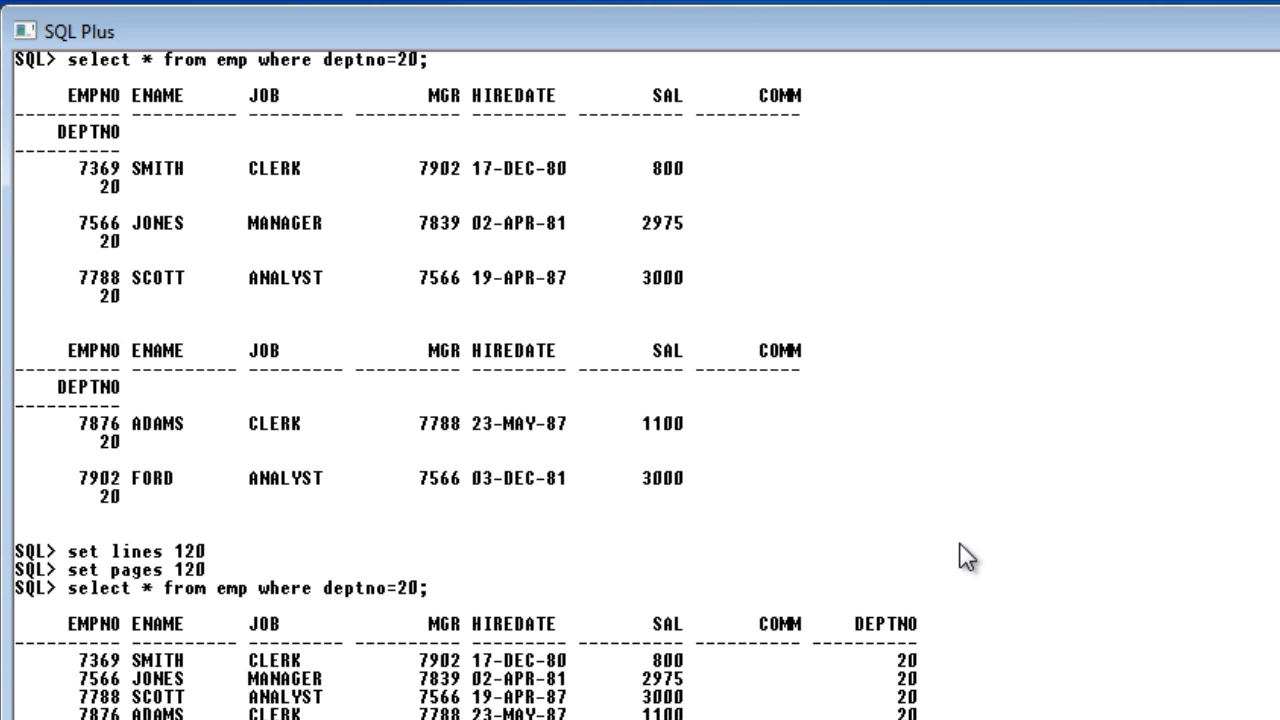
{"action": "mouse_move", "coordinate": [1075, 672]}
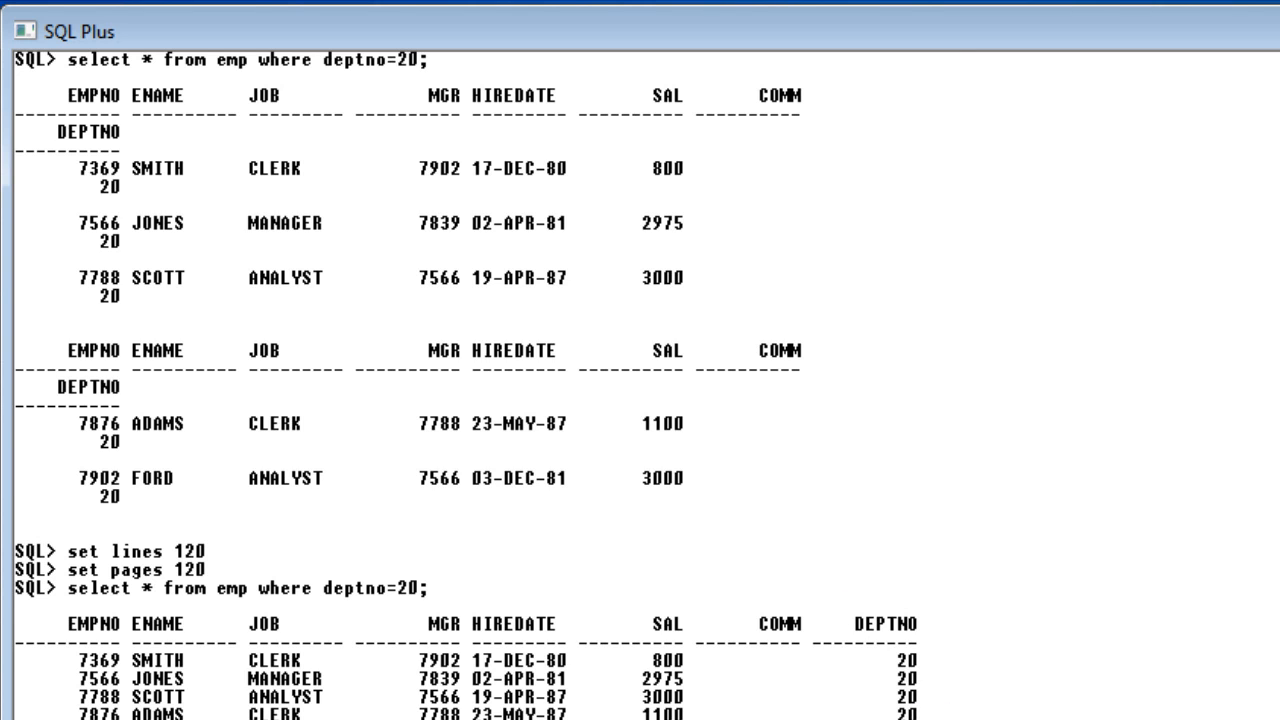
{"action": "scroll", "scroll_direction": "down", "scroll_amount": 3}
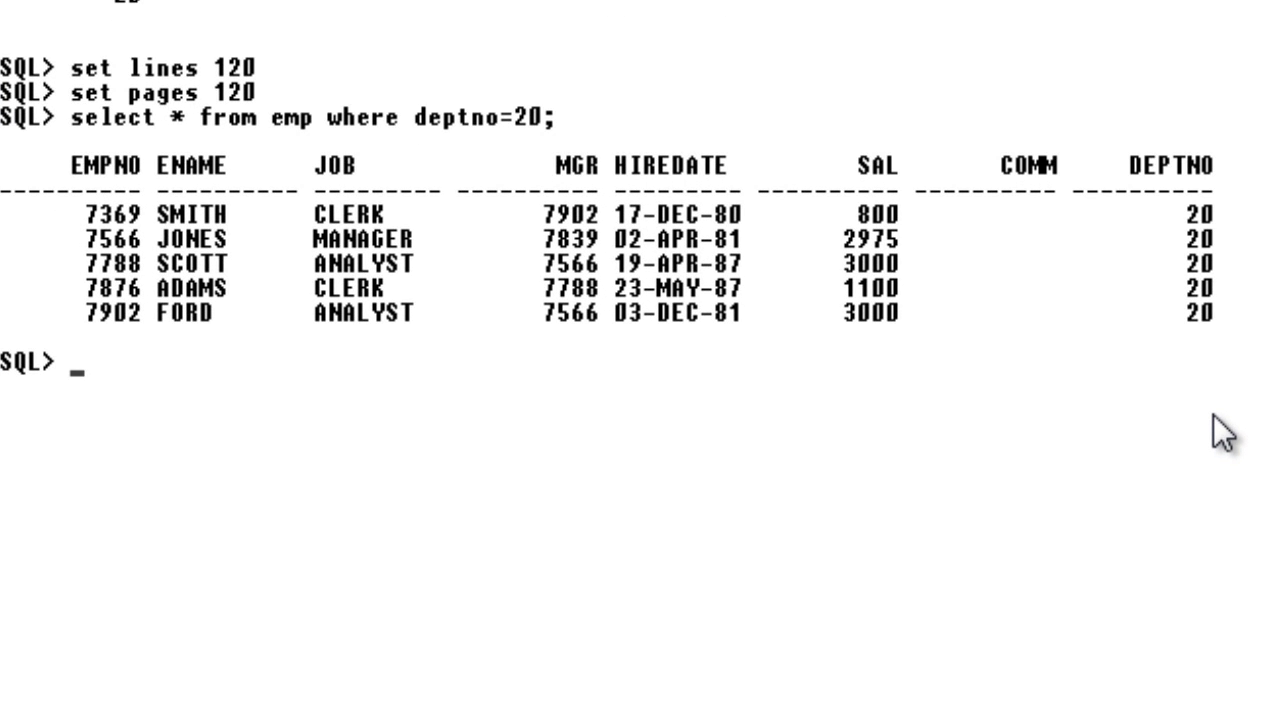
Clear the screen and begin typing 'CREATE INDEX idx1'.
{"action": "type", "text": "cl s"}
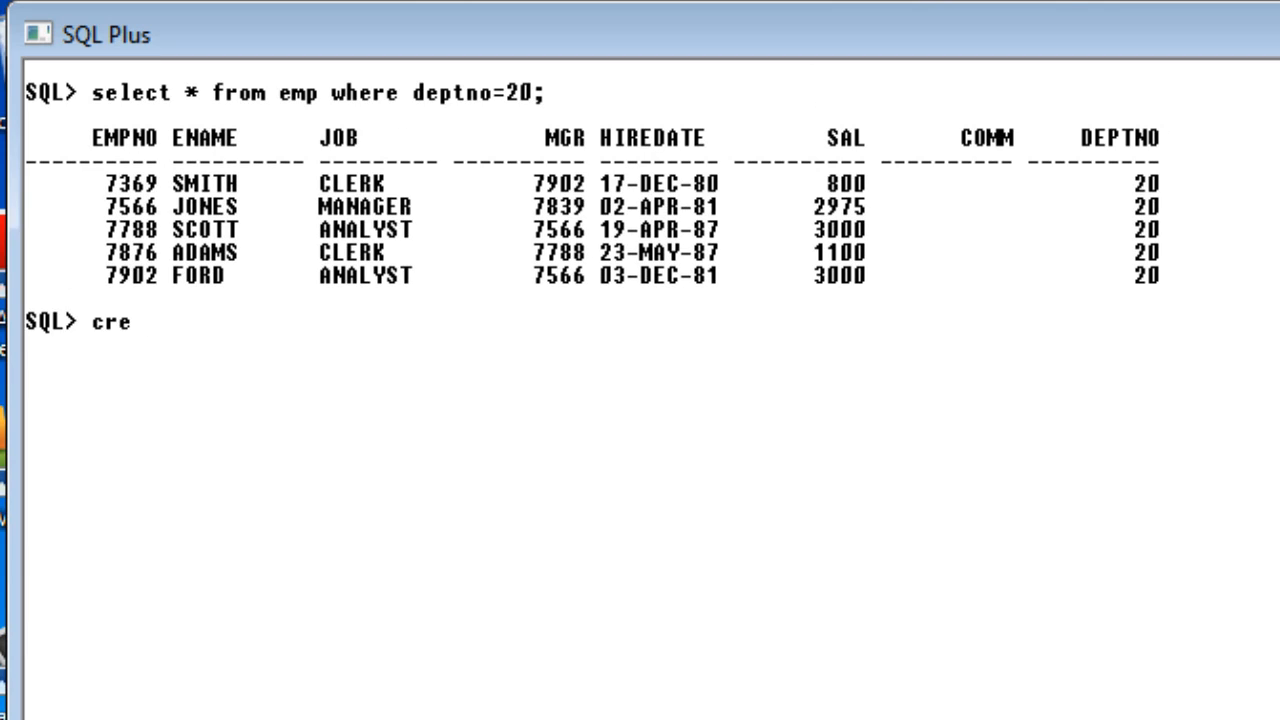
{"action": "type", "text": "ate index"}
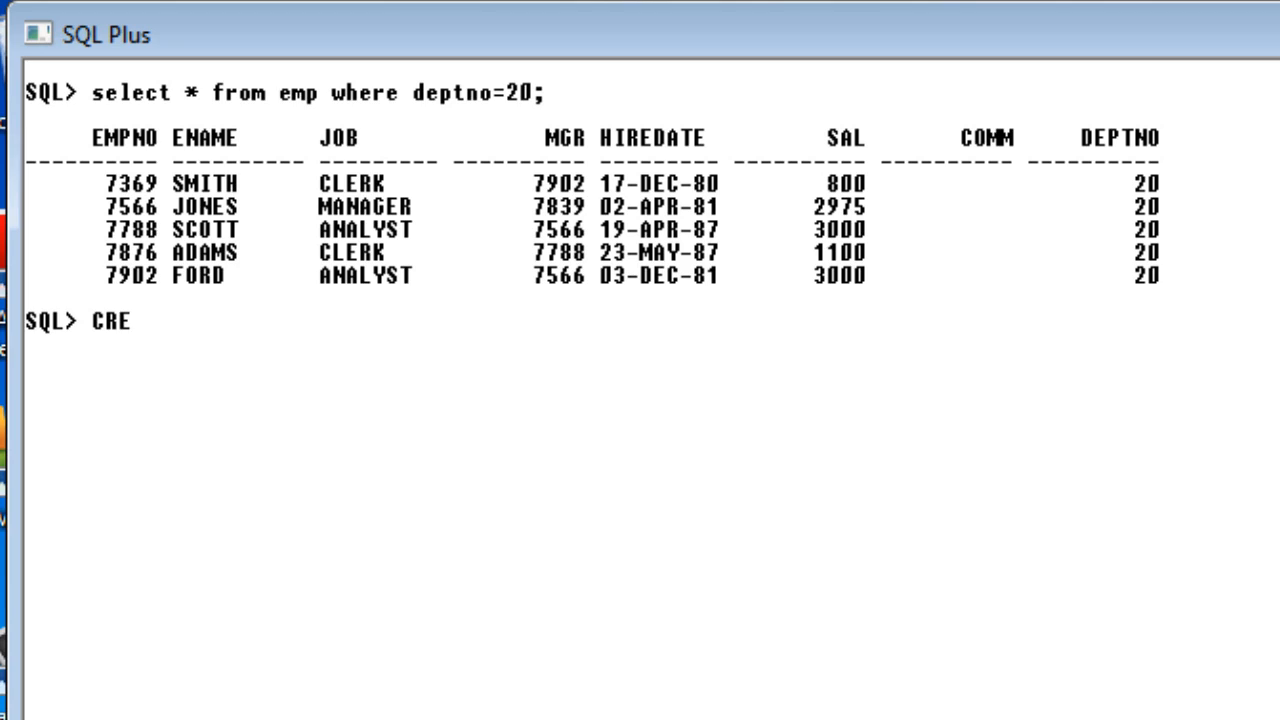
{"action": "type", "text": "ATE INDE"}
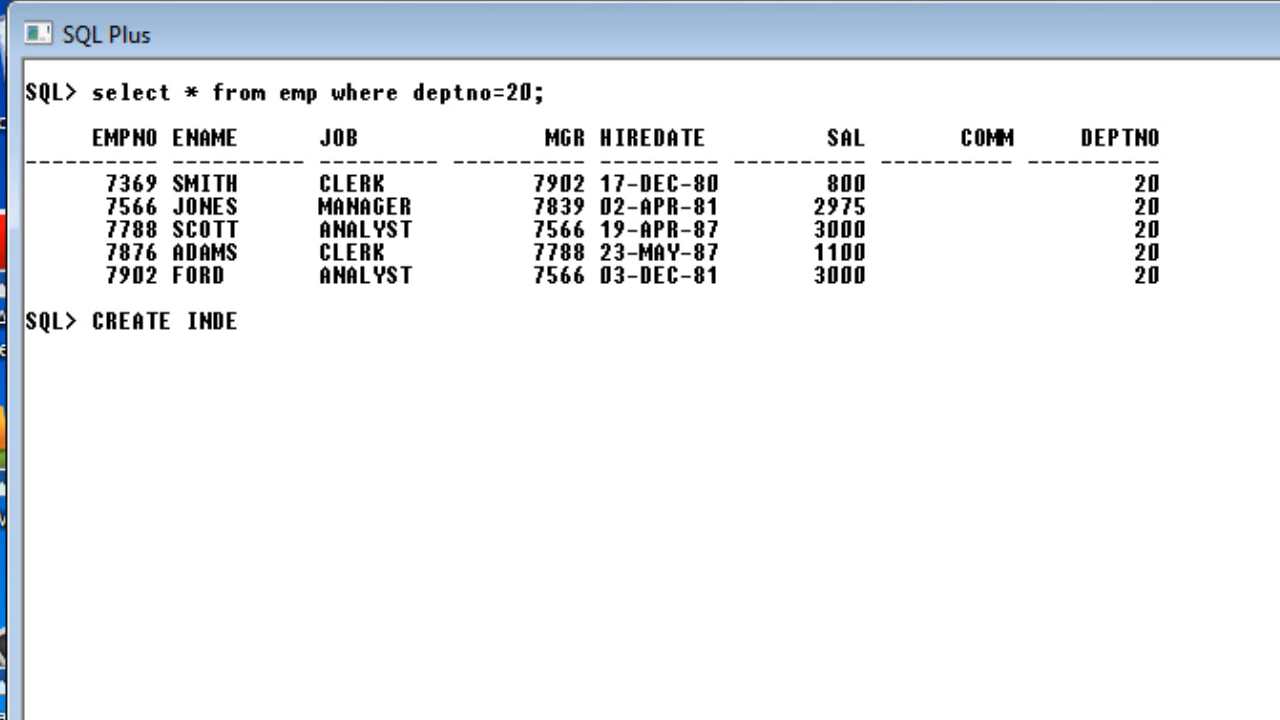
{"action": "type", "text": "X"}
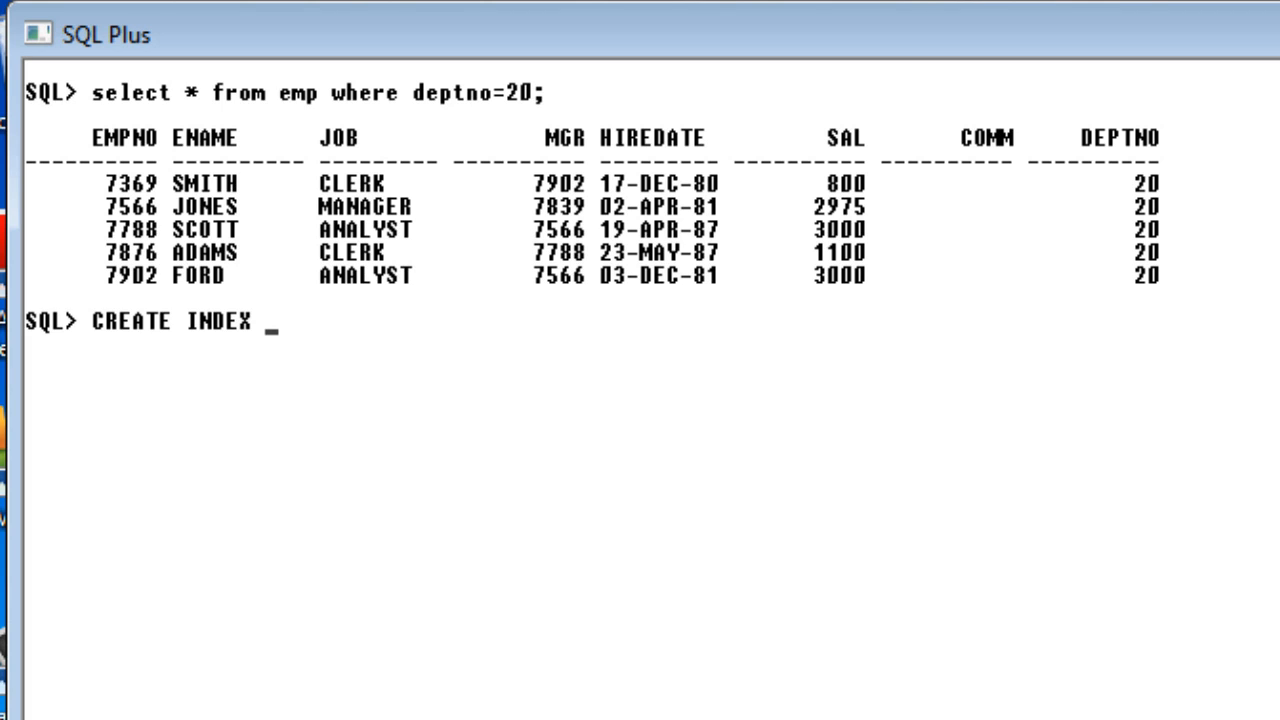
{"action": "type", "text": "idx"}
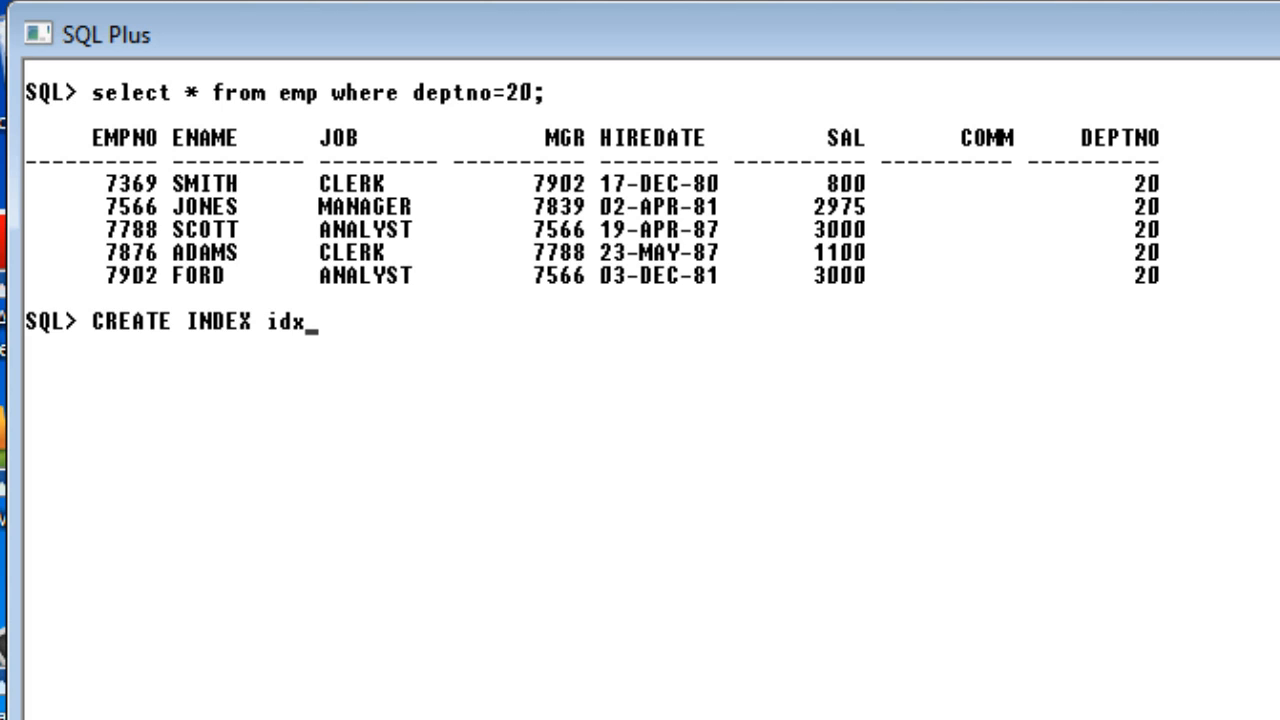
{"action": "type", "text": "1"}
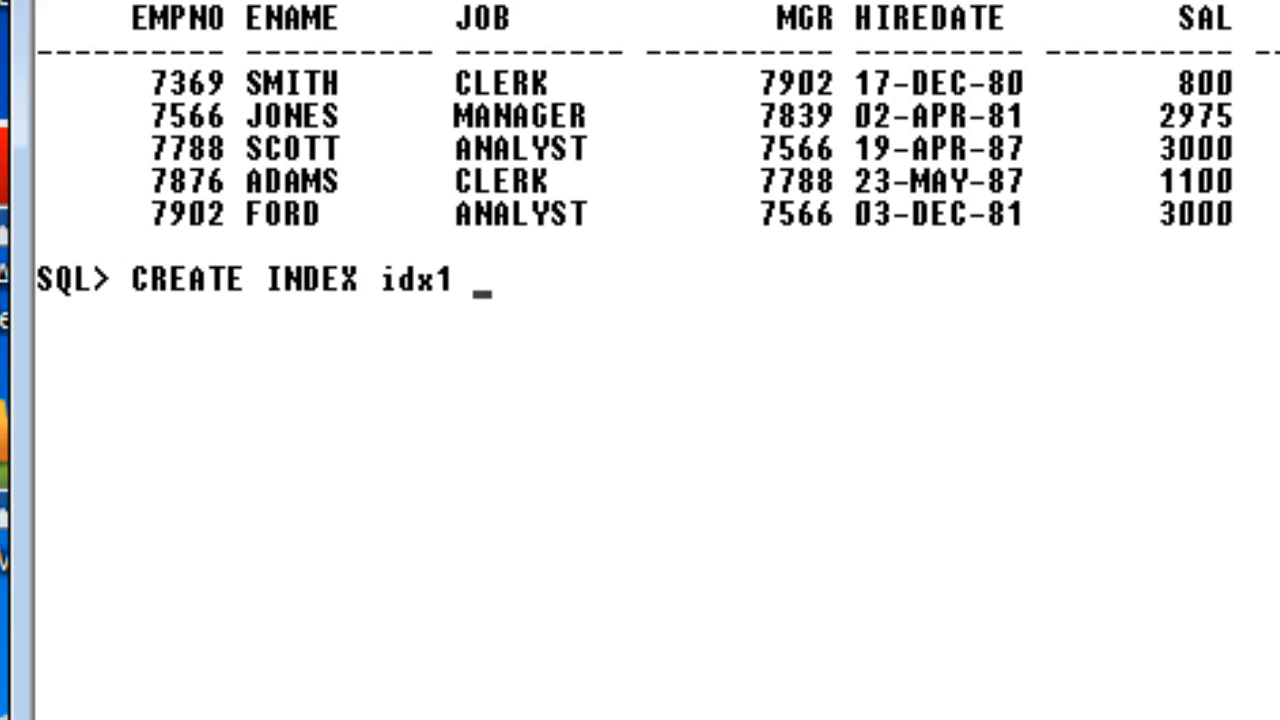
Finish the statement with 'ON emp(deptno);', deleting a stray 'E'.
{"action": "type", "text": "o"}
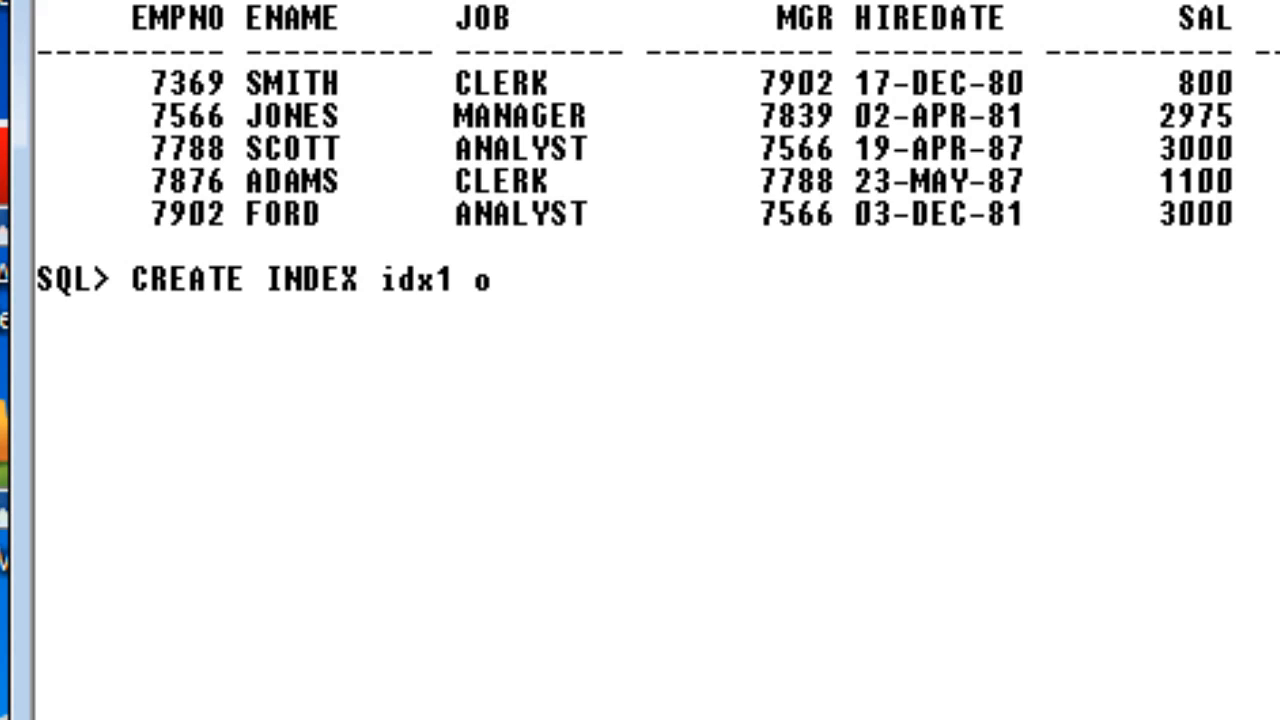
{"action": "type", "text": "N"}
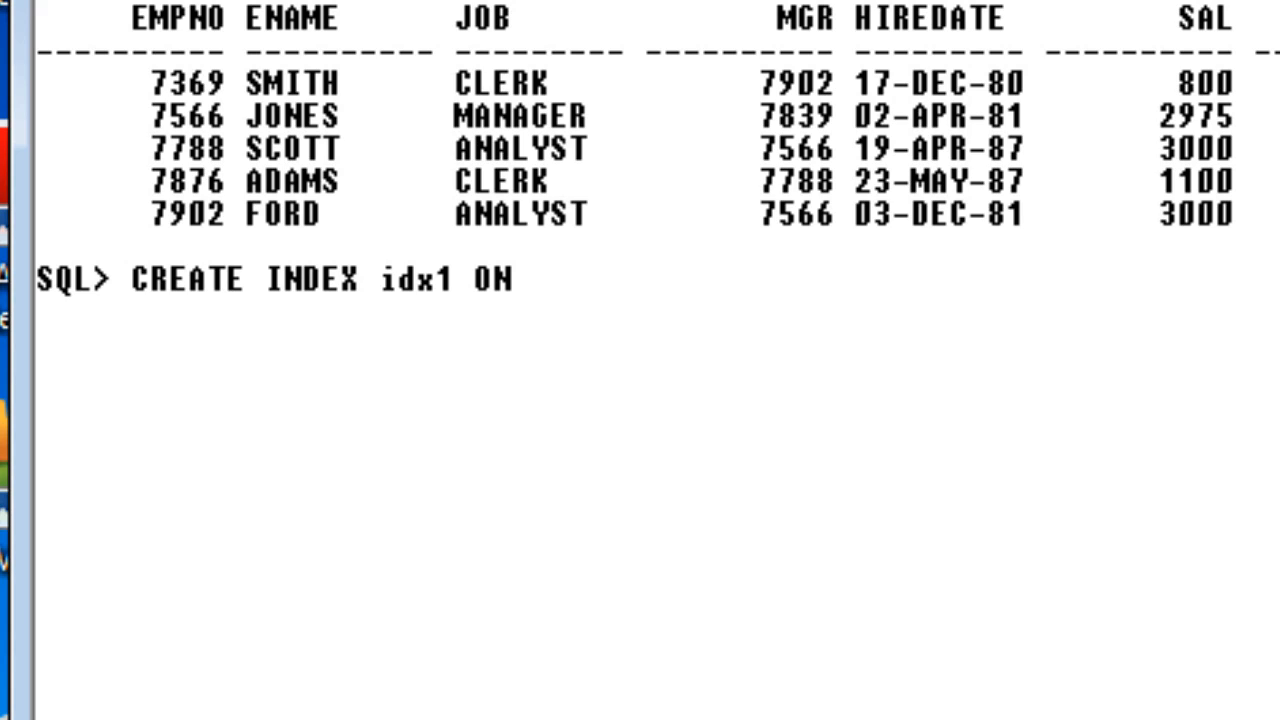
{"action": "type", "text": "E"}
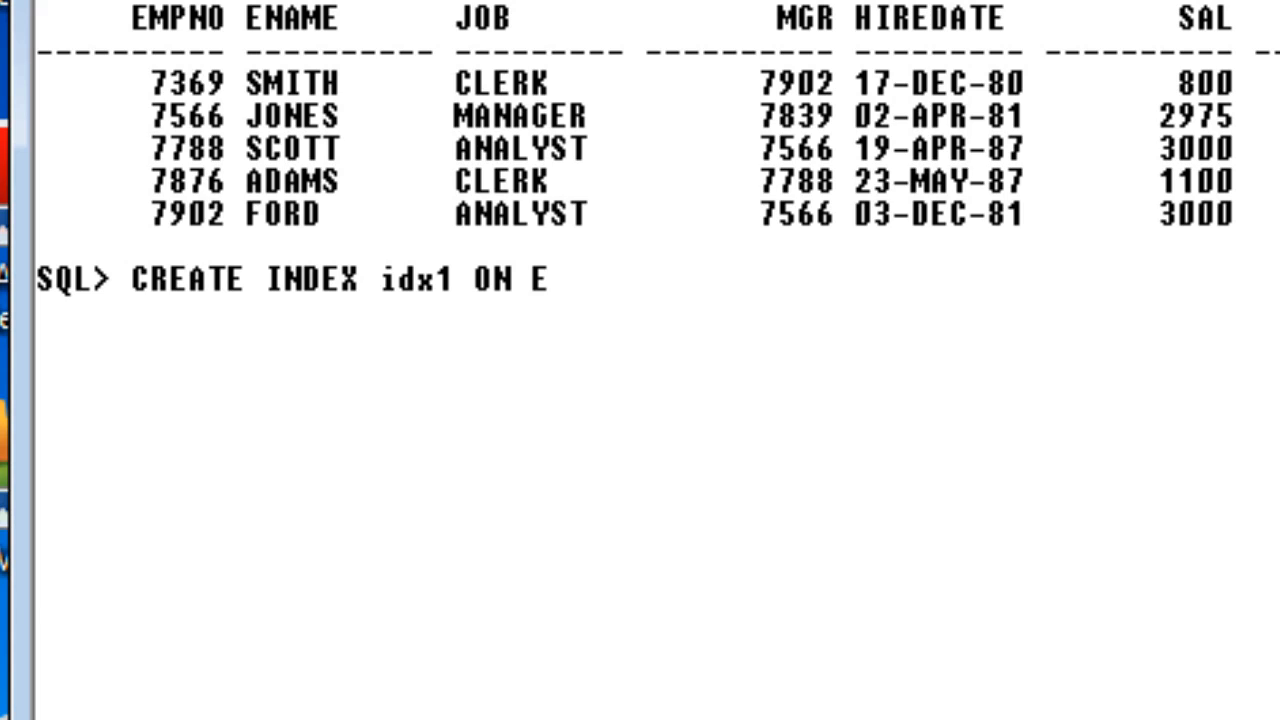
{"action": "key", "text": "backspace"}
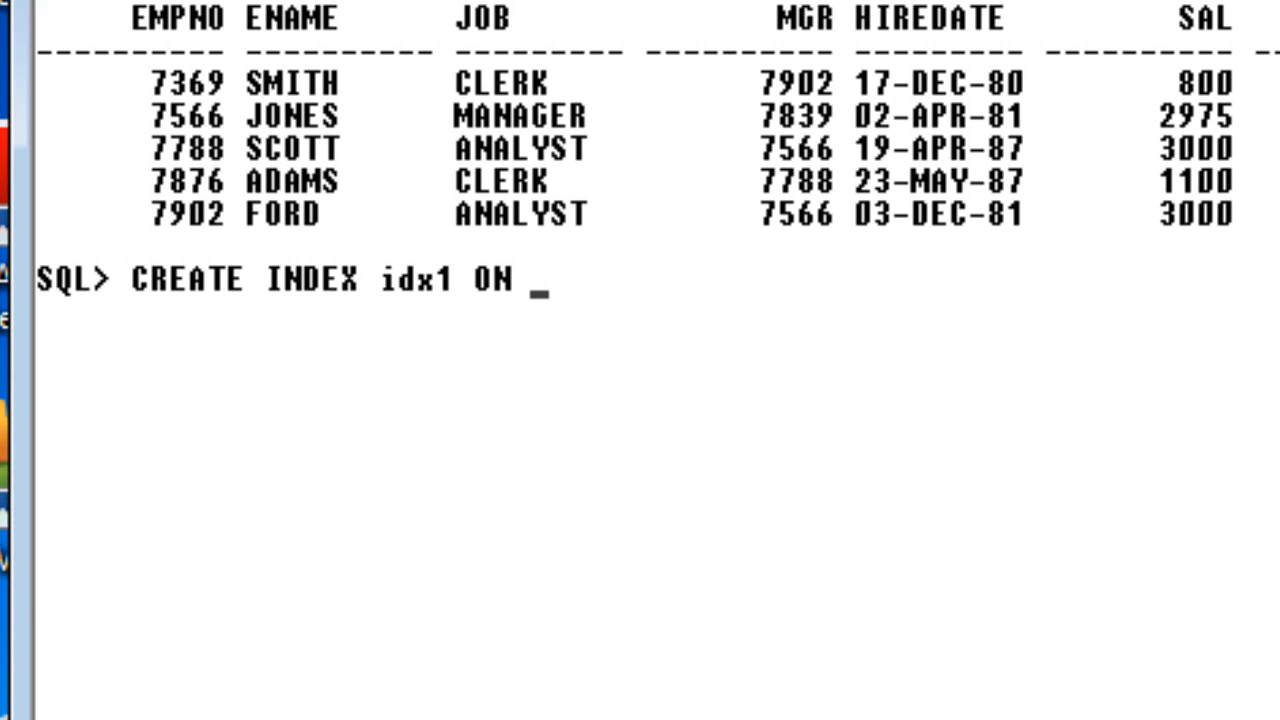
{"action": "type", "text": "emp()"}
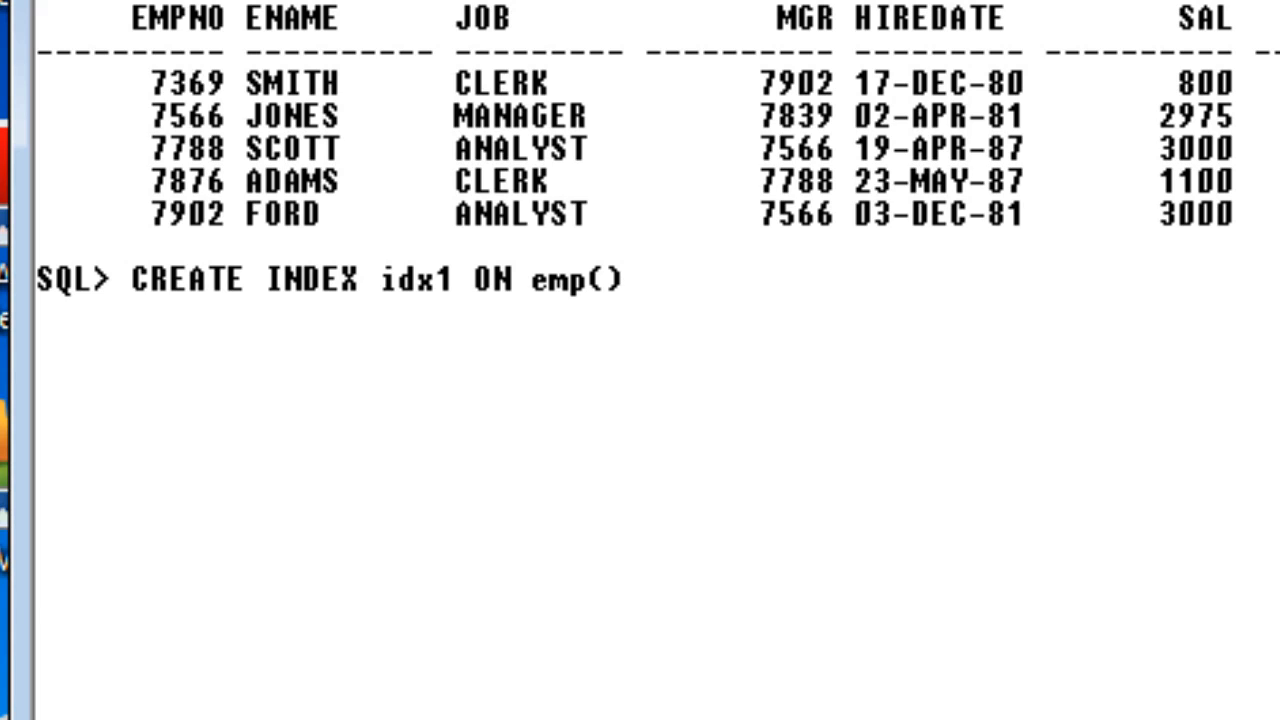
{"action": "type", "text": "d"}
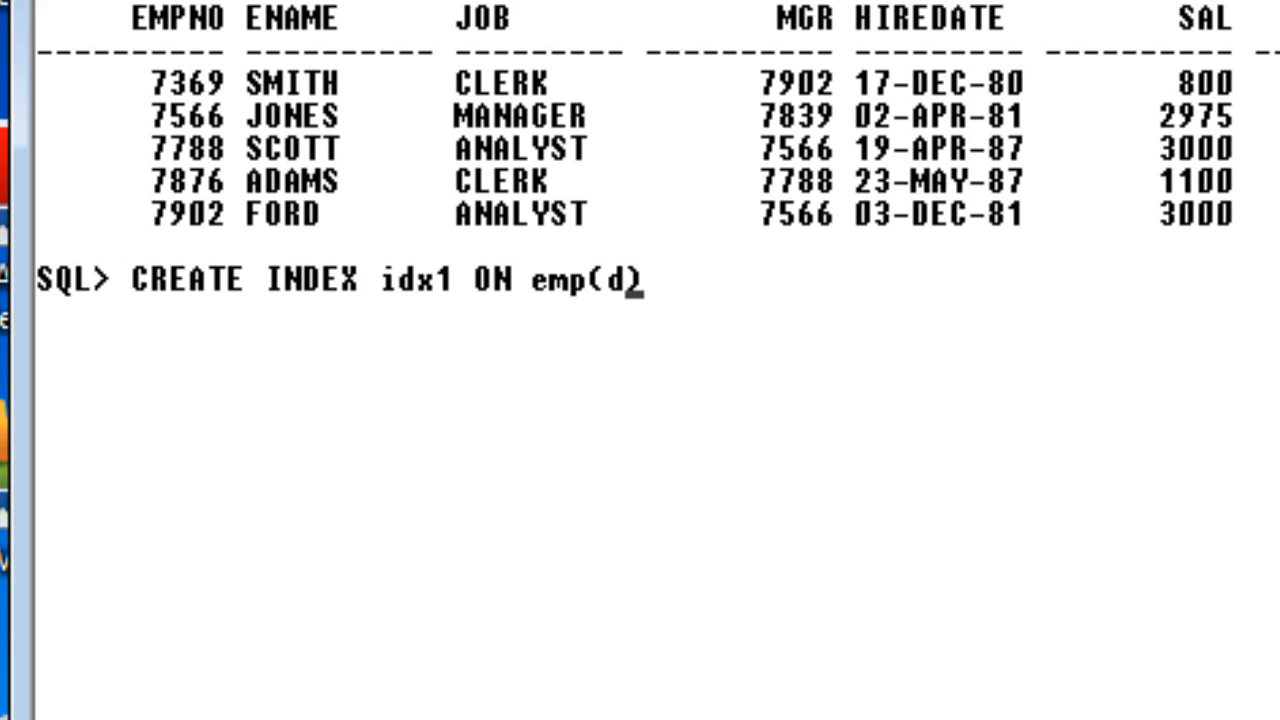
{"action": "type", "text": "eptno)"}
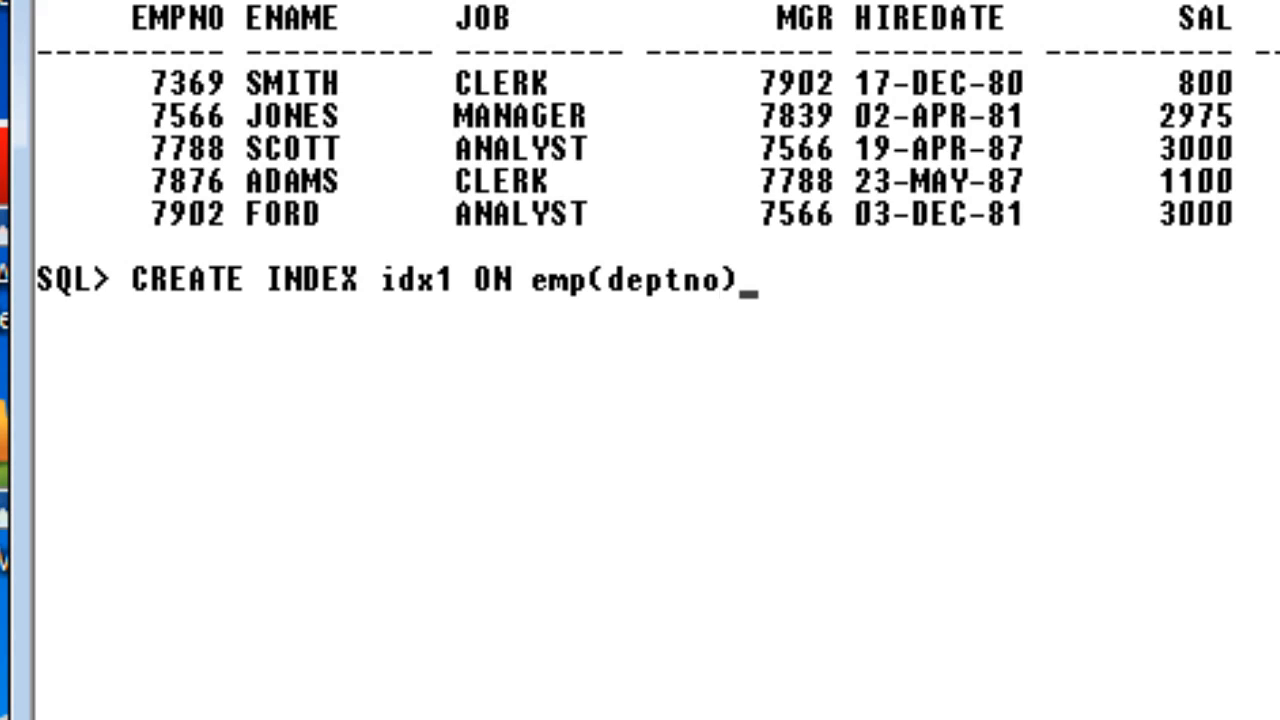
{"action": "type", "text": ";"}
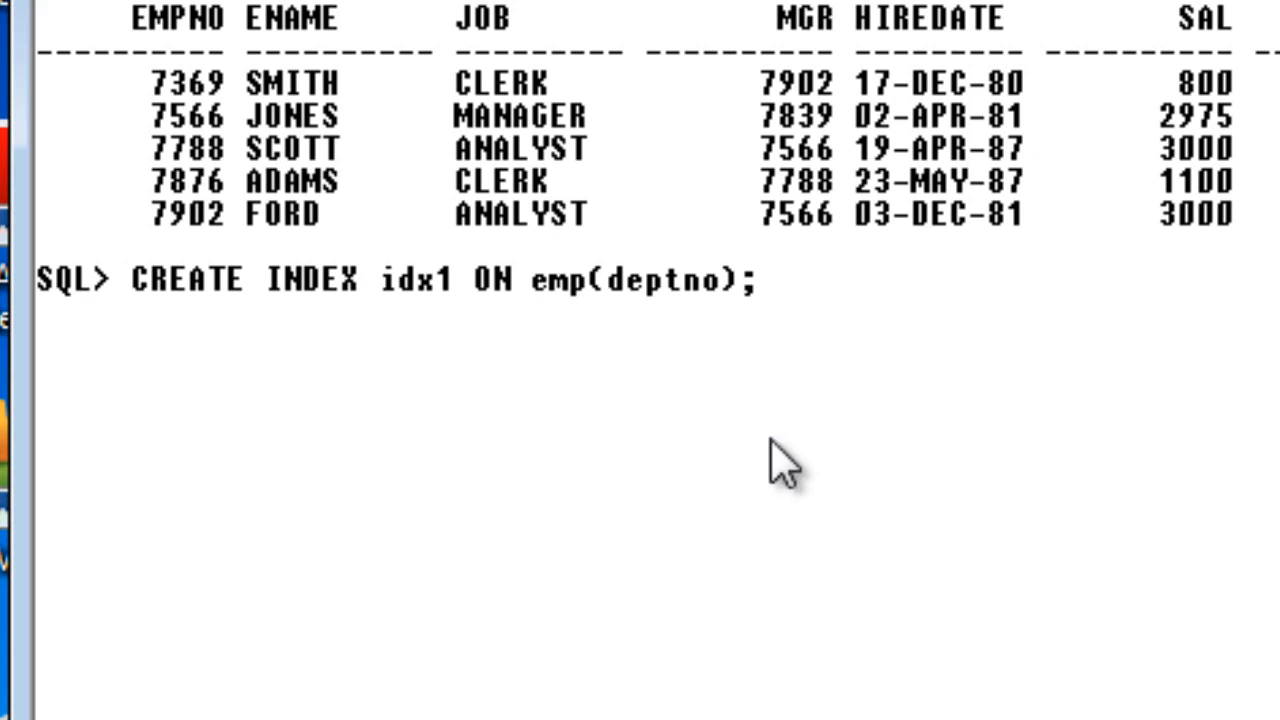
{"action": "mouse_move", "coordinate": [355, 320]}
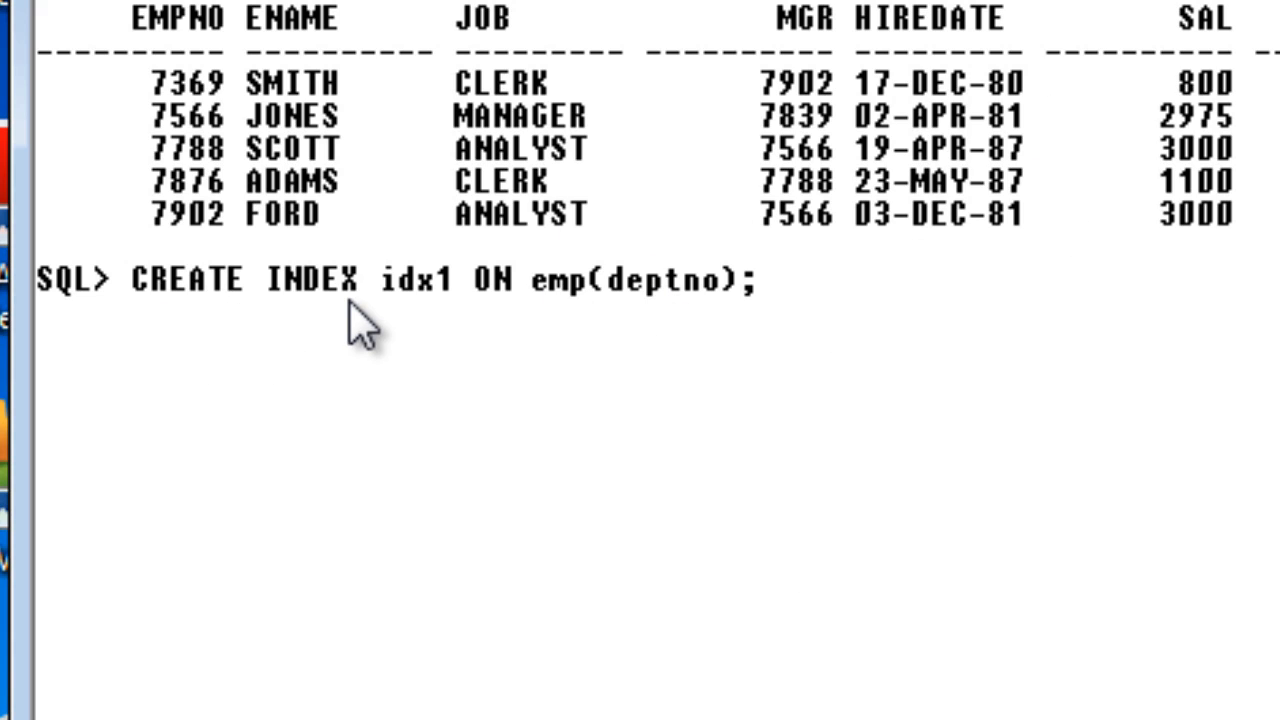
{"action": "mouse_move", "coordinate": [405, 295]}
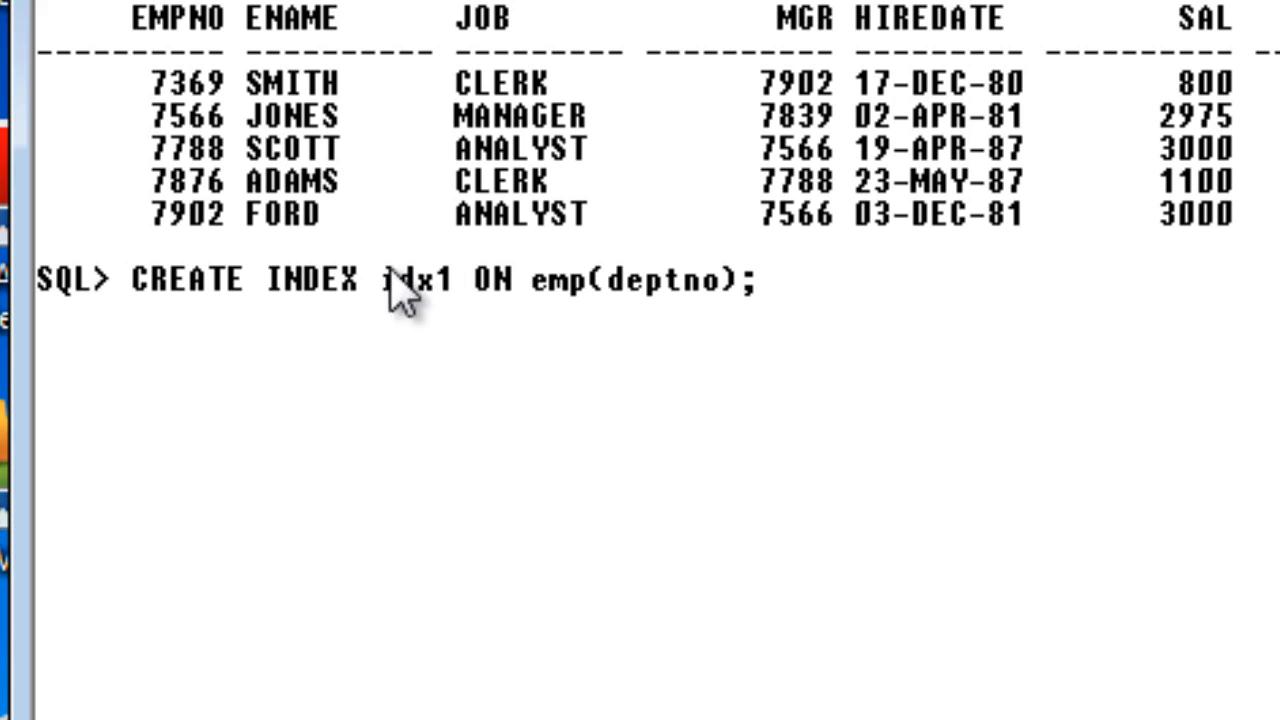
{"action": "mouse_move", "coordinate": [505, 305]}
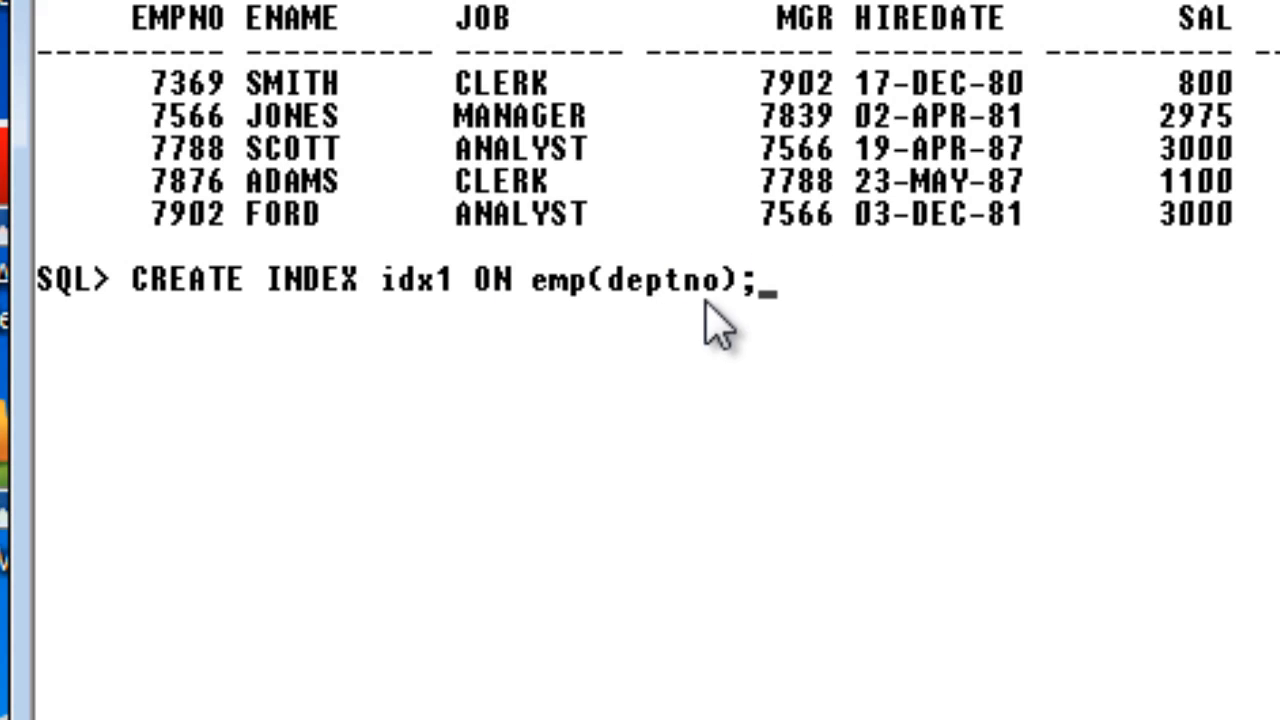
{"action": "mouse_move", "coordinate": [668, 315]}
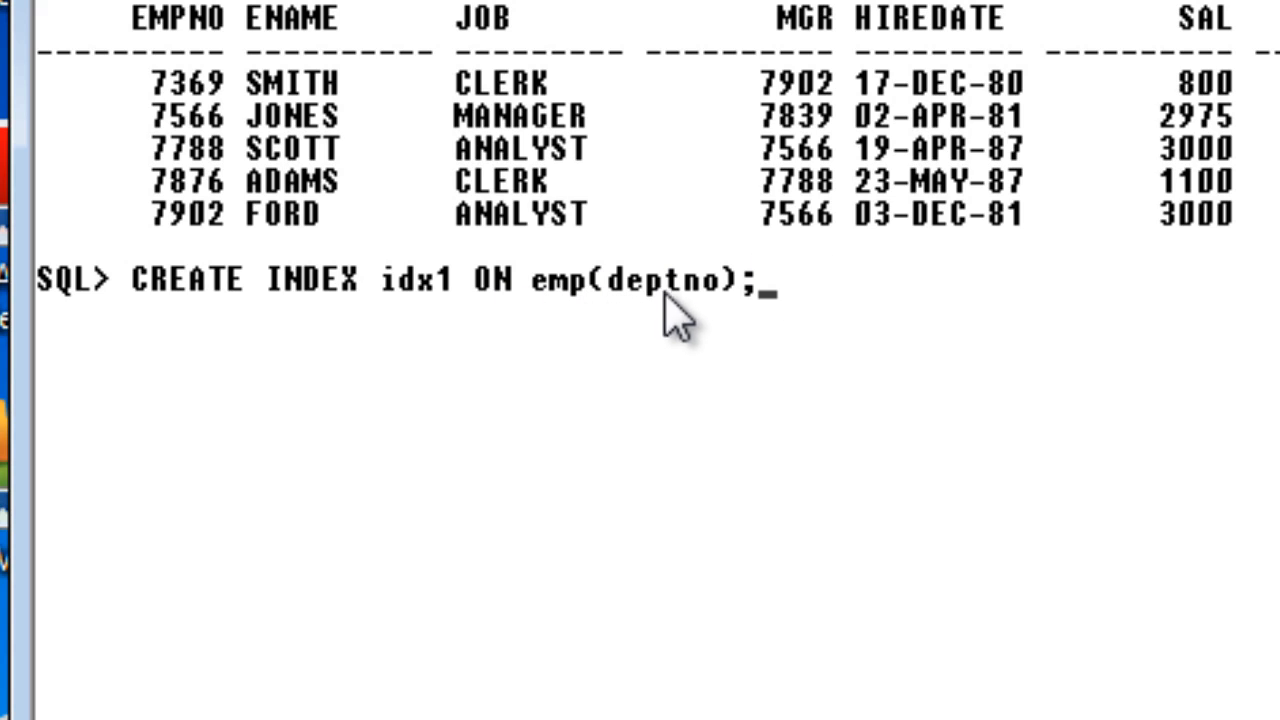
{"action": "mouse_move", "coordinate": [540, 320]}
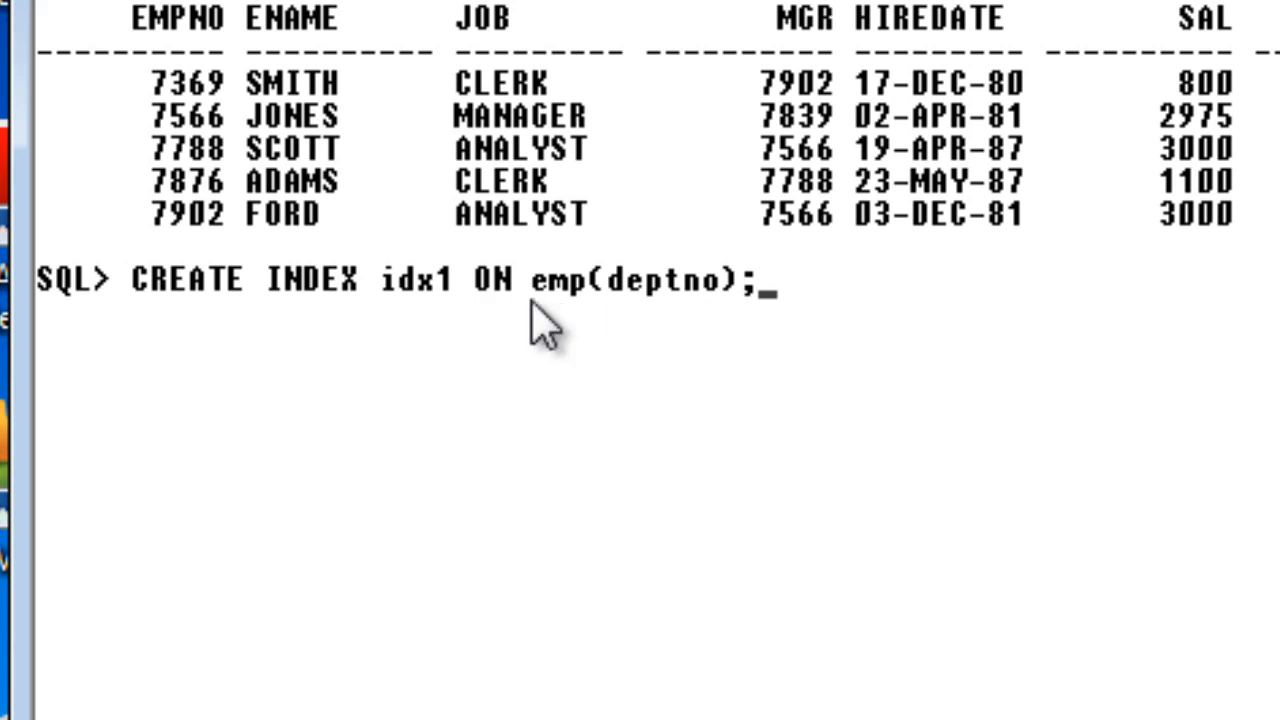
{"action": "mouse_move", "coordinate": [790, 310]}
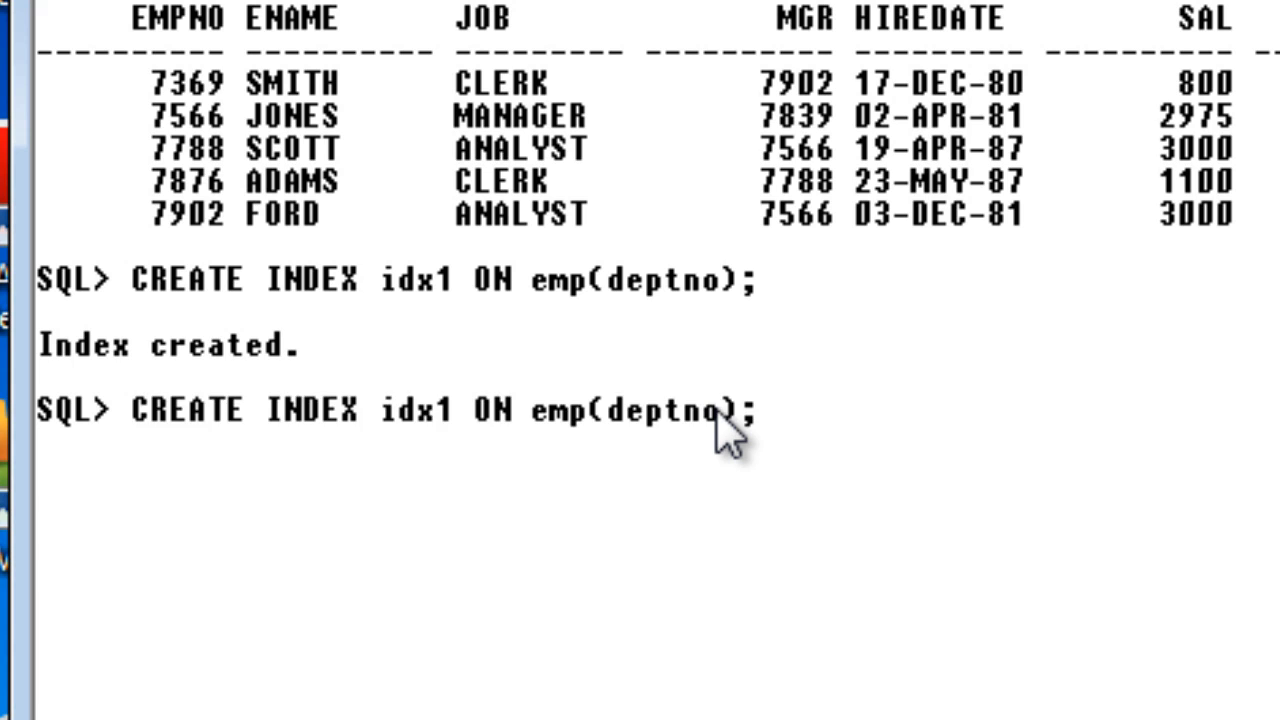
After the index is created, type 'select * from emp where deptno=20;' at the prompt.
{"action": "type", "text": "select * from emp where deptno=20;"}
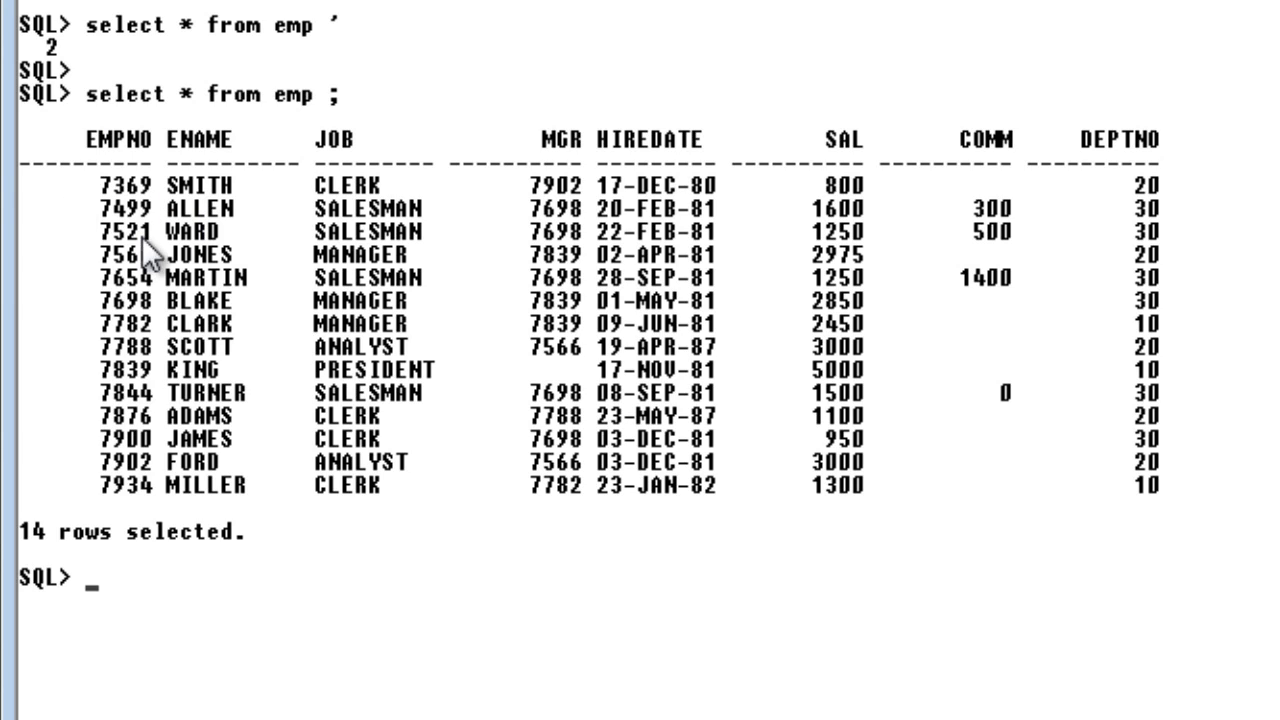
{"action": "mouse_move", "coordinate": [218, 540]}
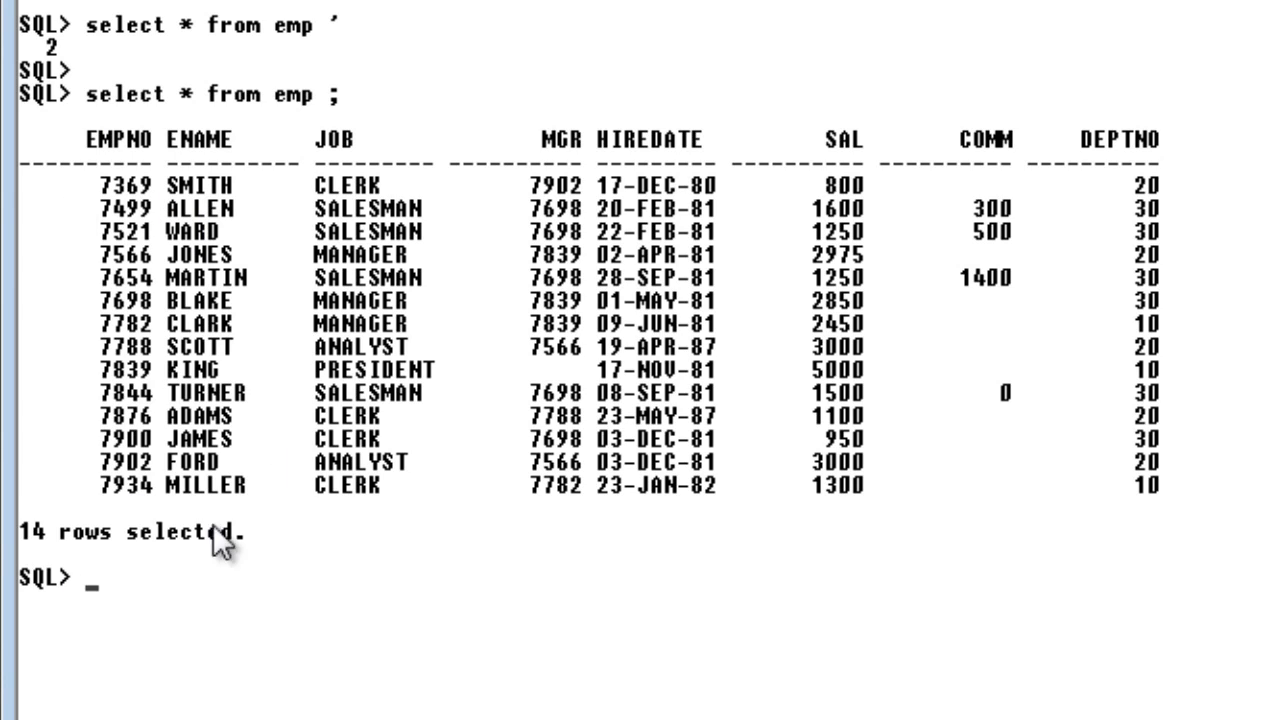
{"action": "mouse_move", "coordinate": [175, 185]}
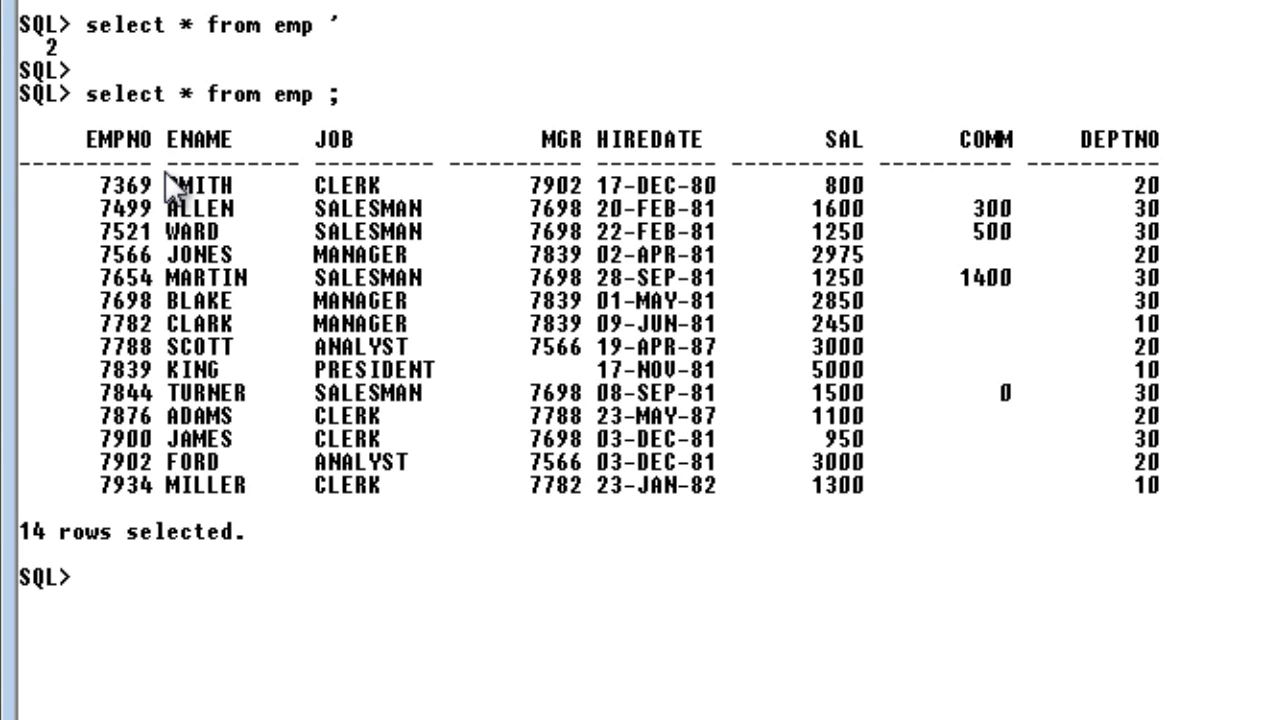
{"action": "mouse_move", "coordinate": [540, 125]}
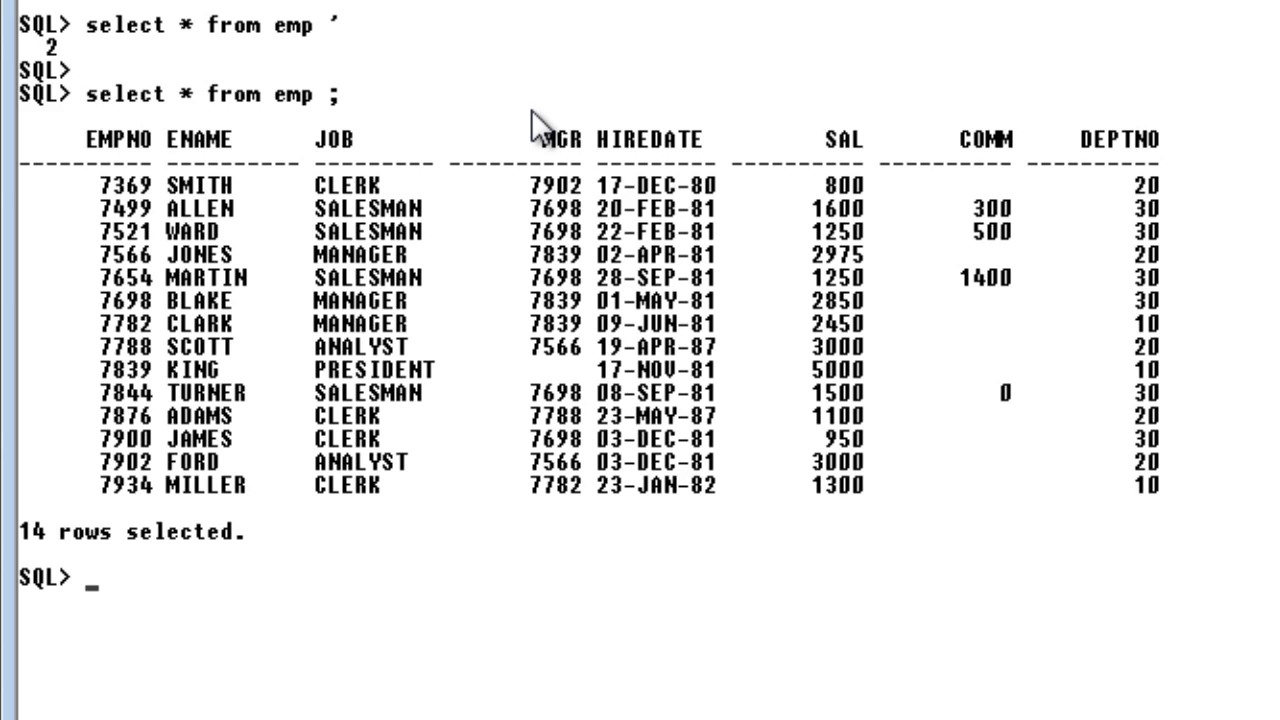
{"action": "mouse_move", "coordinate": [430, 193]}
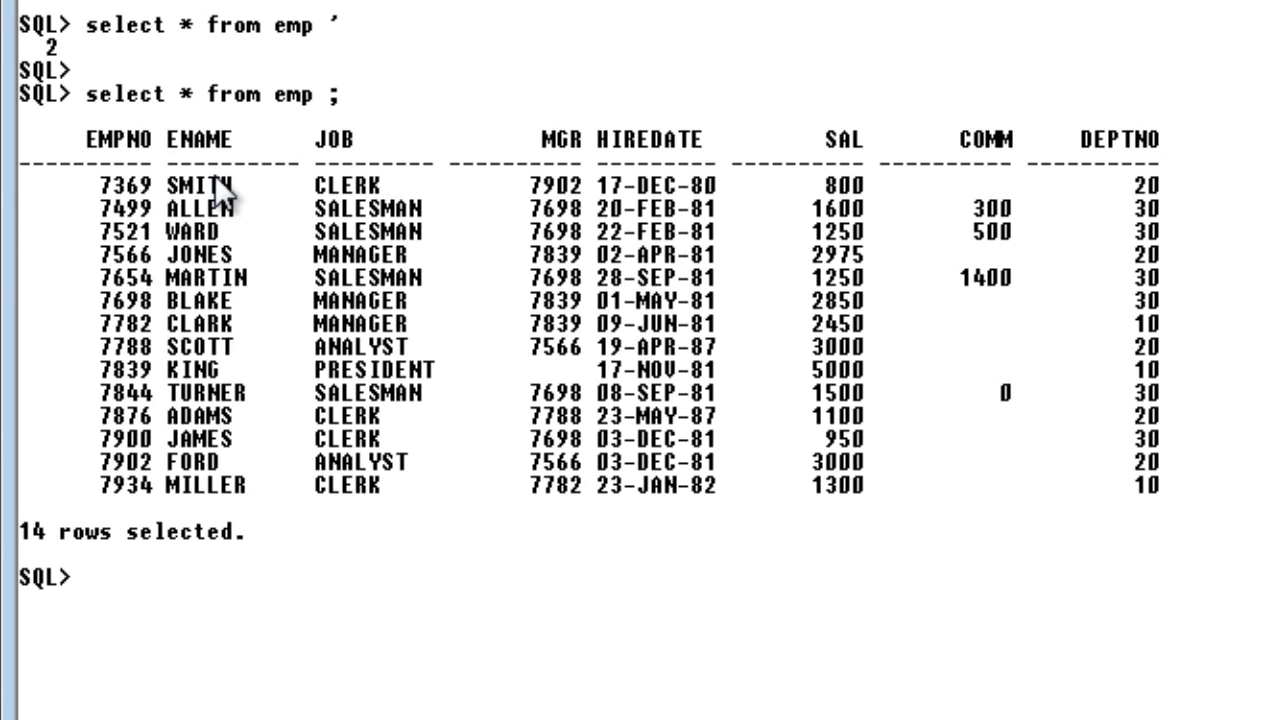
{"action": "mouse_move", "coordinate": [155, 205]}
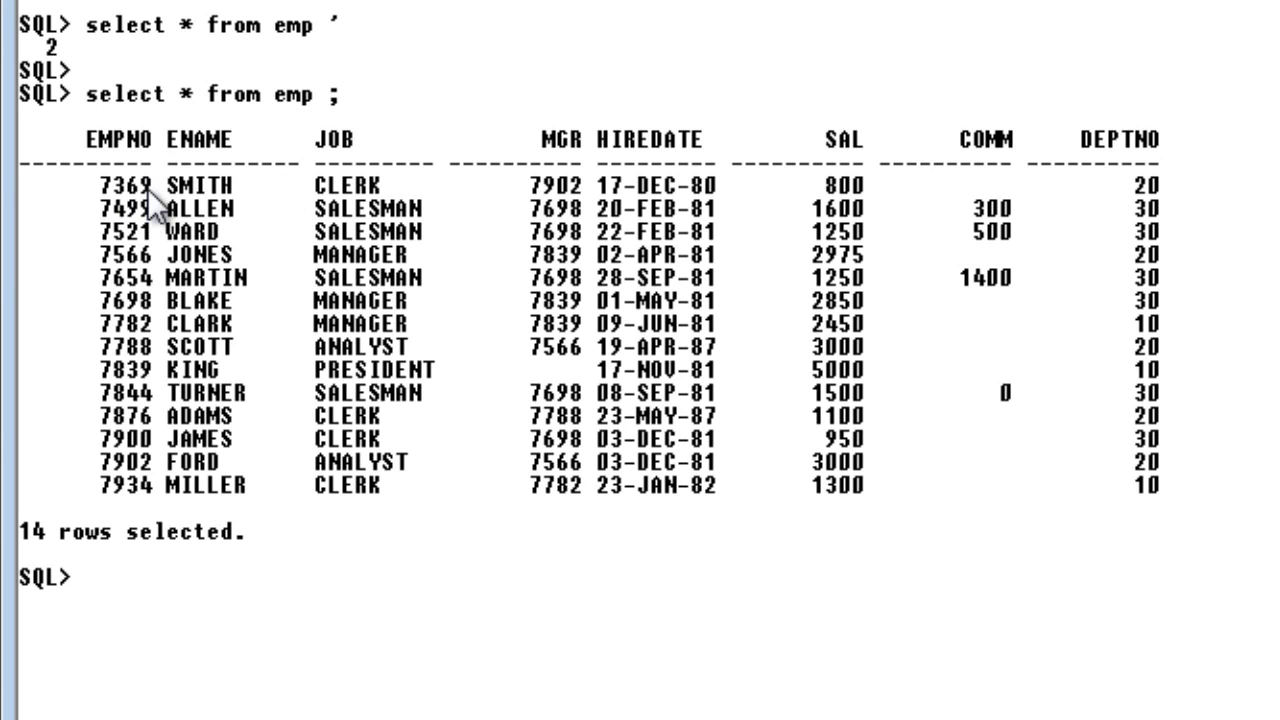
{"action": "mouse_move", "coordinate": [165, 258]}
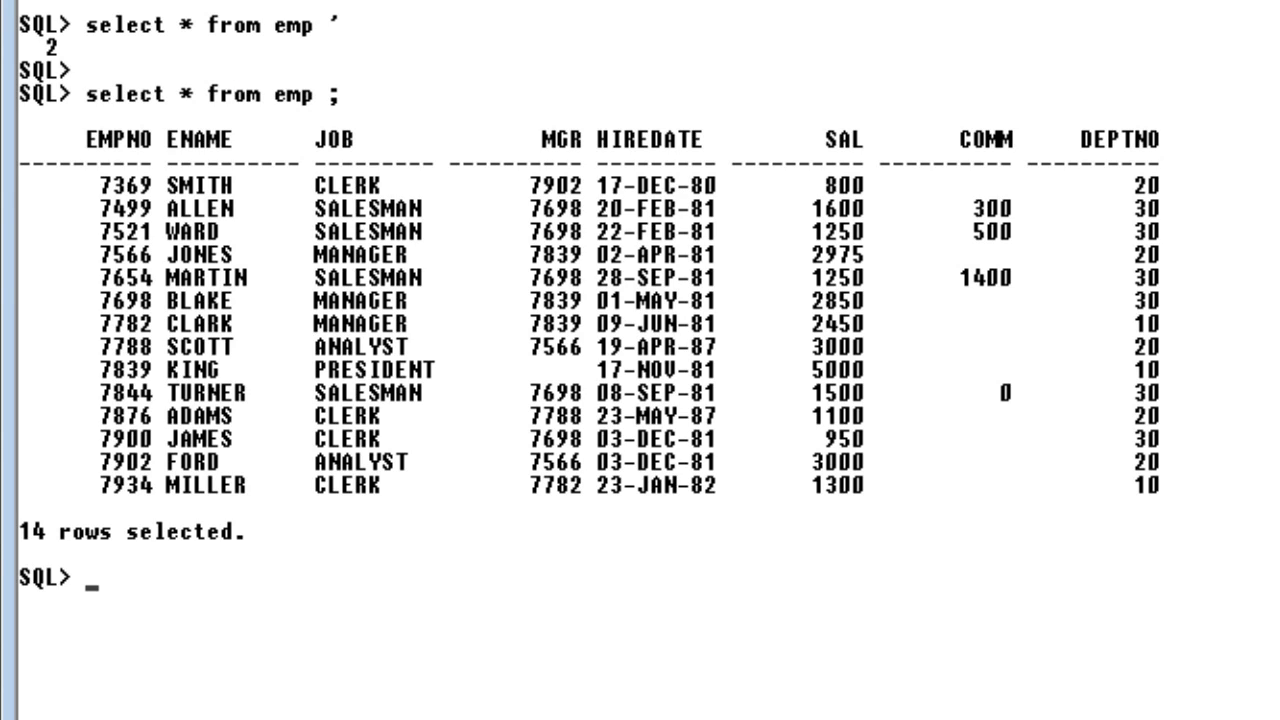
{"action": "mouse_move", "coordinate": [560, 5]}
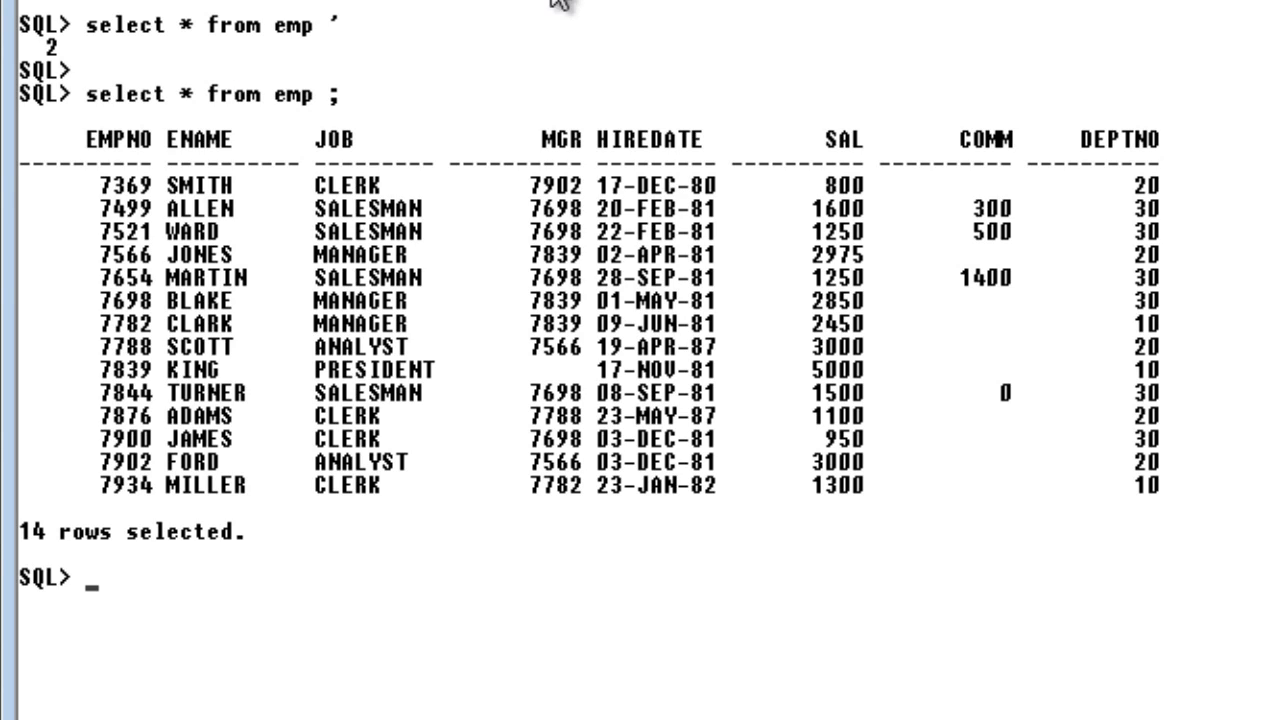
{"action": "mouse_move", "coordinate": [275, 283]}
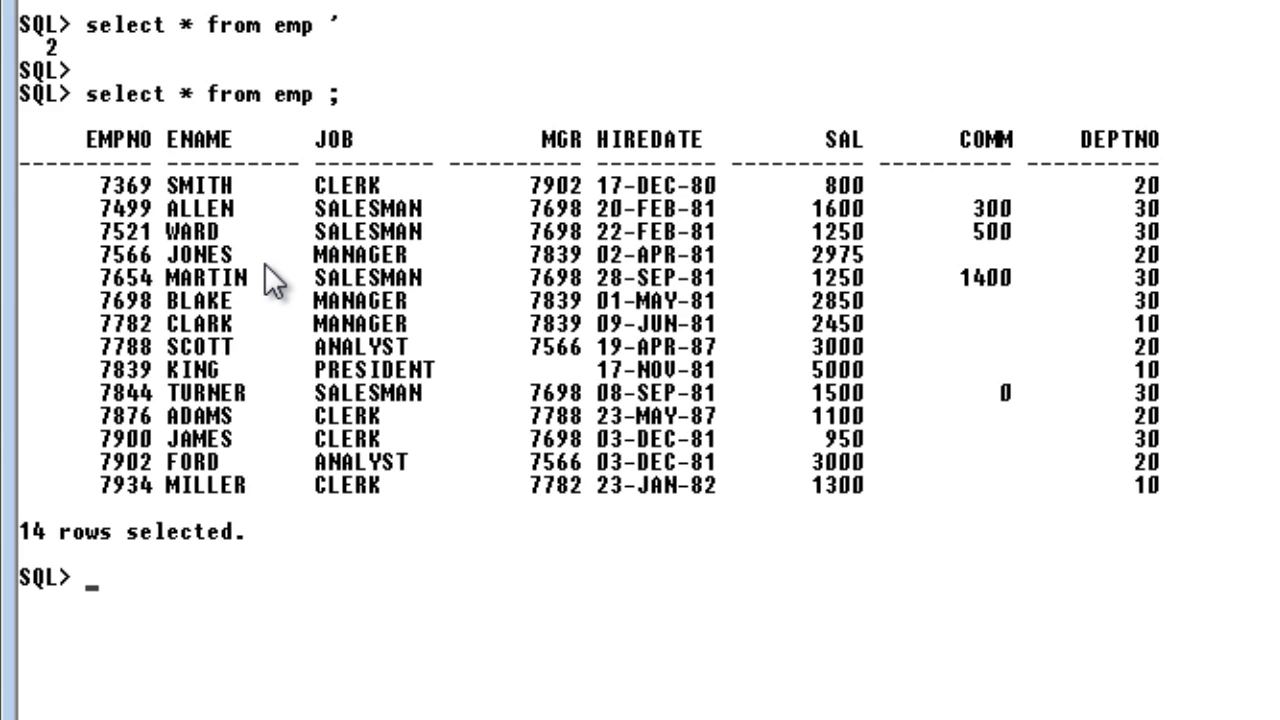
{"action": "mouse_move", "coordinate": [350, 55]}
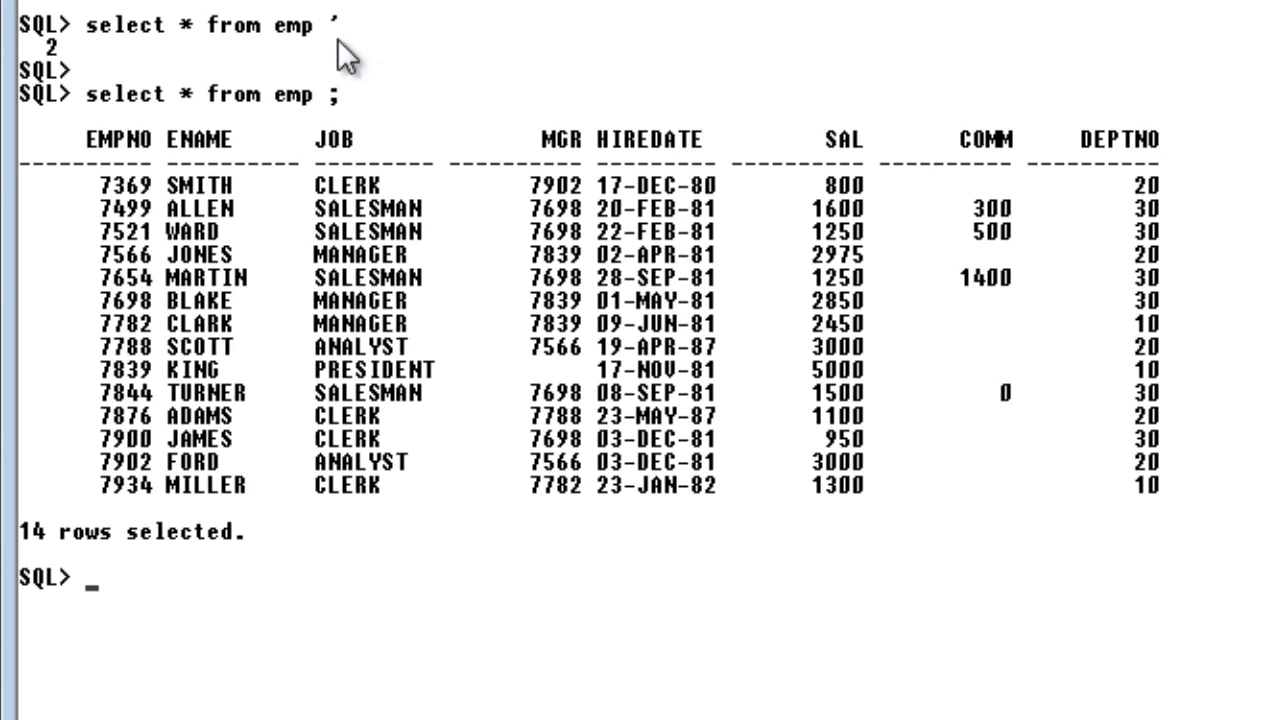
{"action": "mouse_move", "coordinate": [570, 85]}
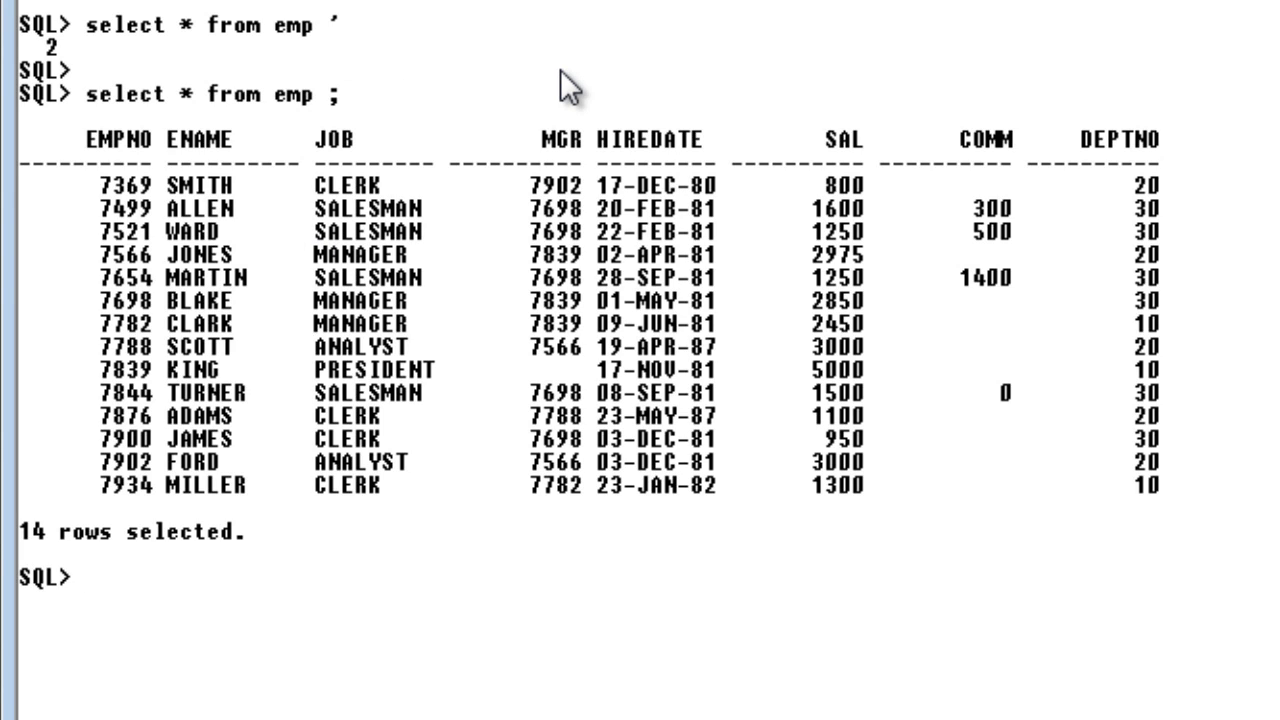